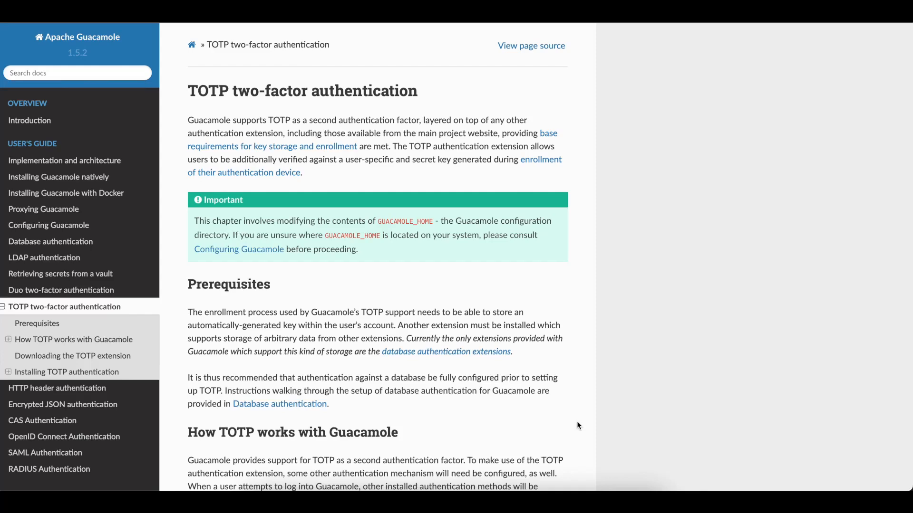
Step: Read the TOTP chapter's login, verification and enrollment examples, then return to its start
scroll("down", 3)
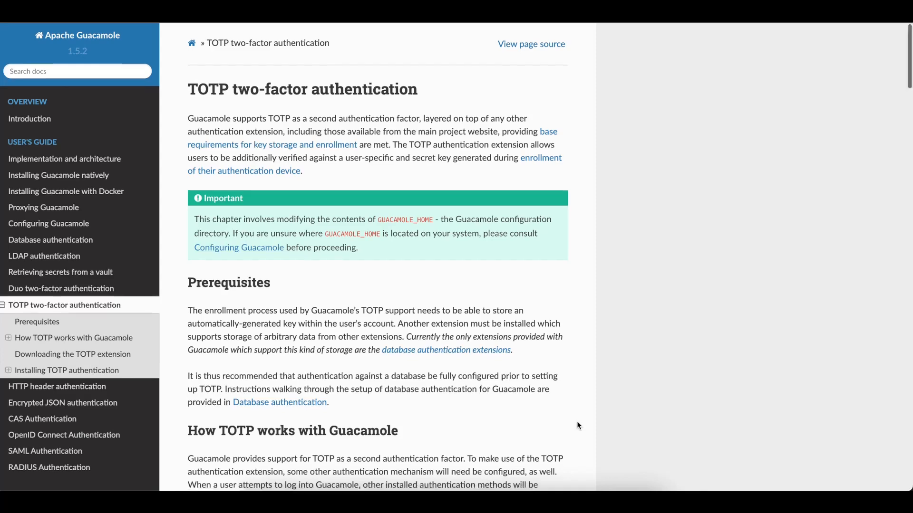
scroll("down", 3)
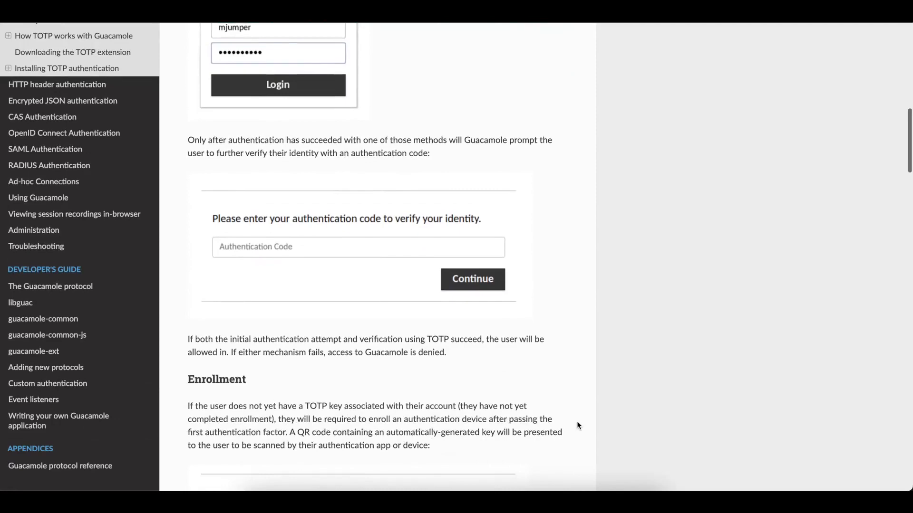
scroll("down", 3)
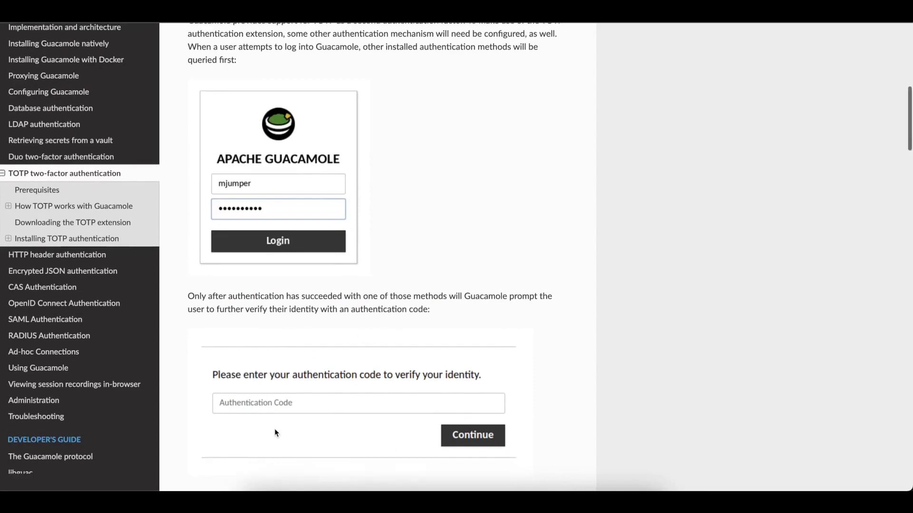
scroll("down", 3)
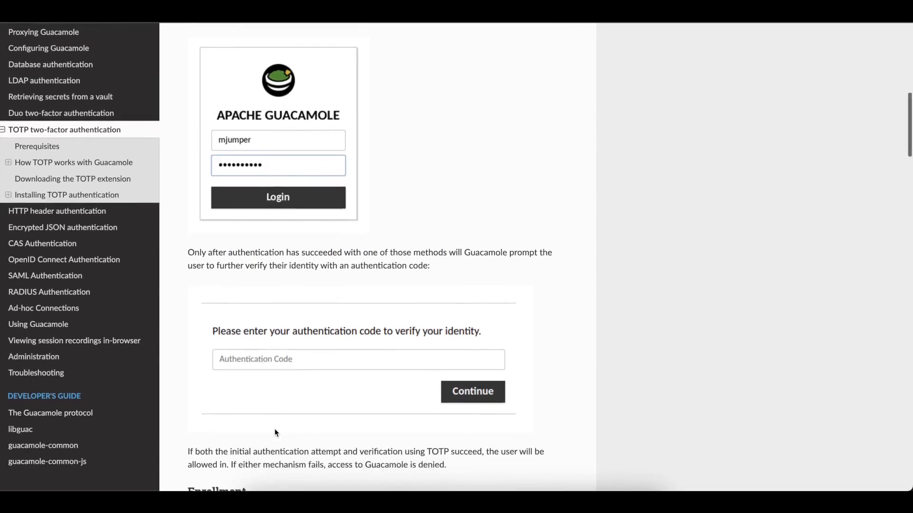
scroll("down", 3)
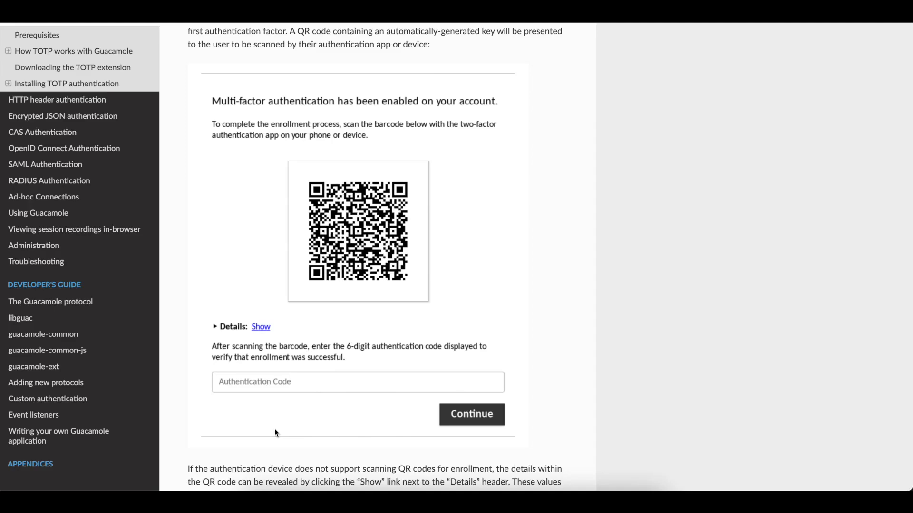
scroll("down", 3)
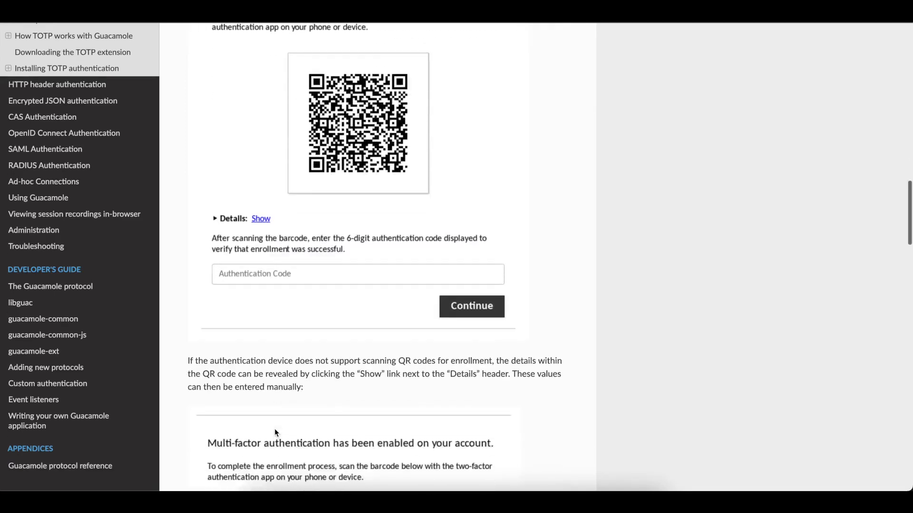
left_click(261, 218)
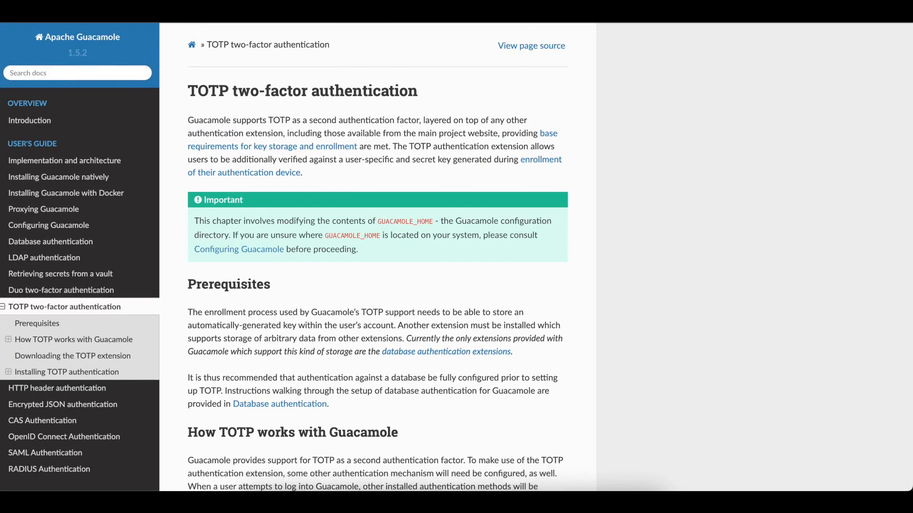
mouse_move(486, 75)
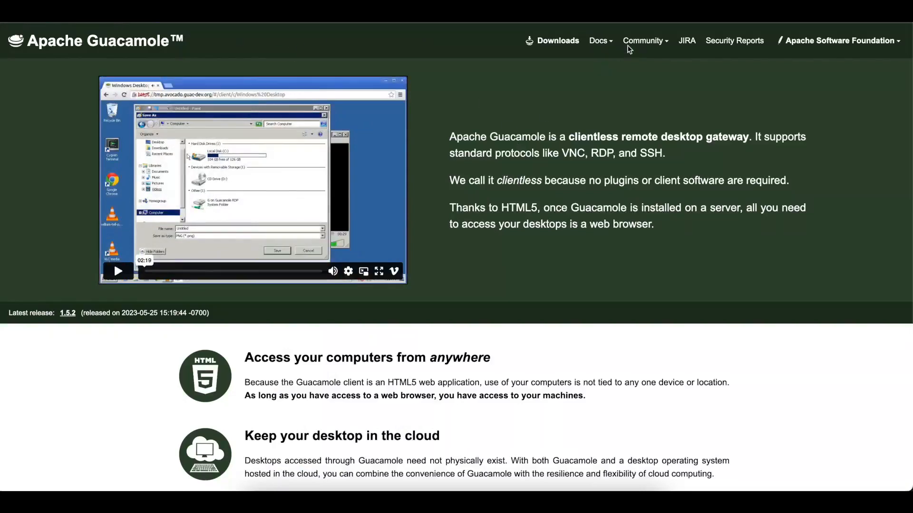
Step: Open the 1.5.2 release from the archive and download guacamole-auth-totp-1.5.2.tar.gz
left_click(68, 313)
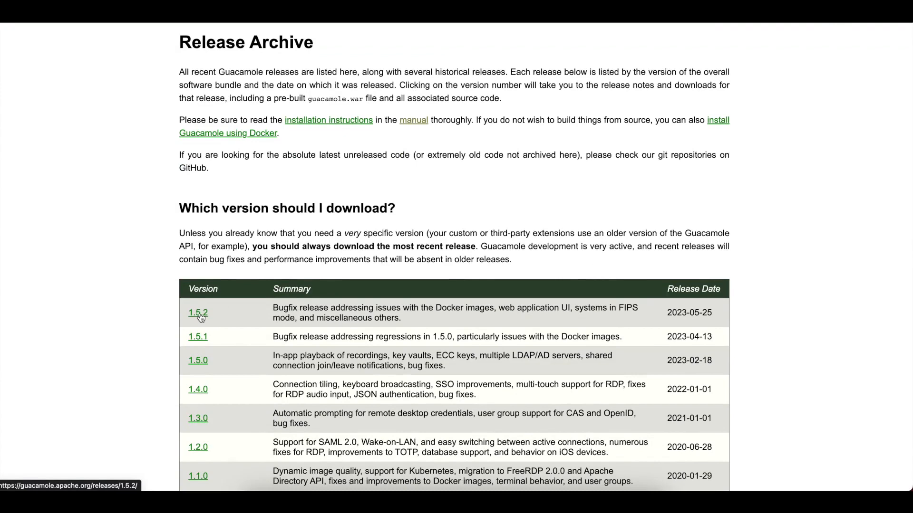
left_click(198, 313)
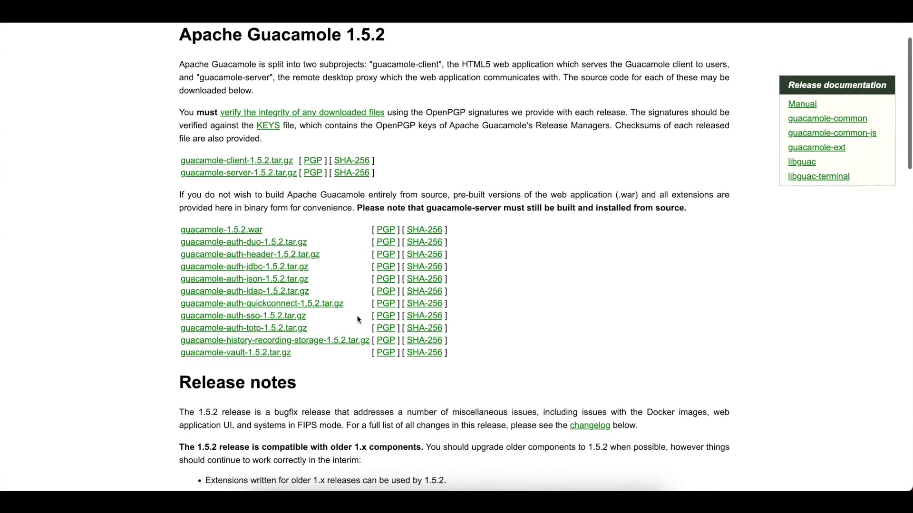
scroll("down", 3)
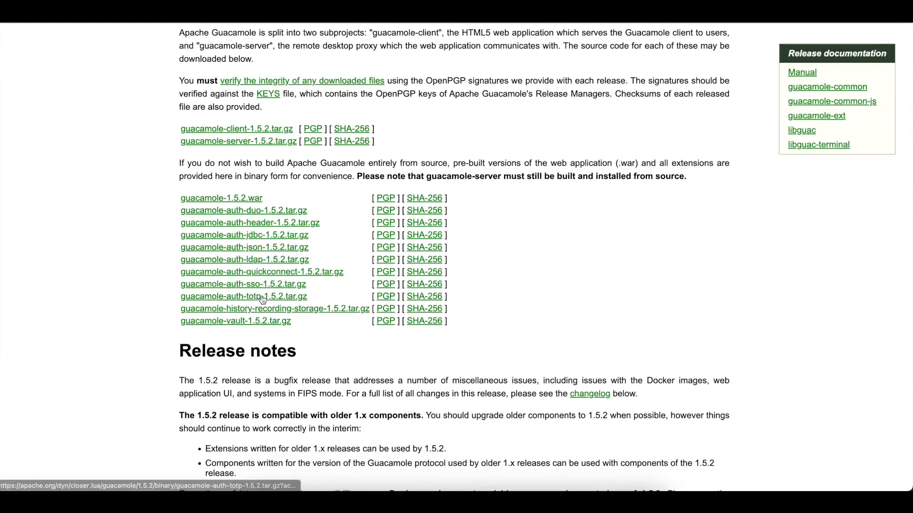
left_click(243, 296)
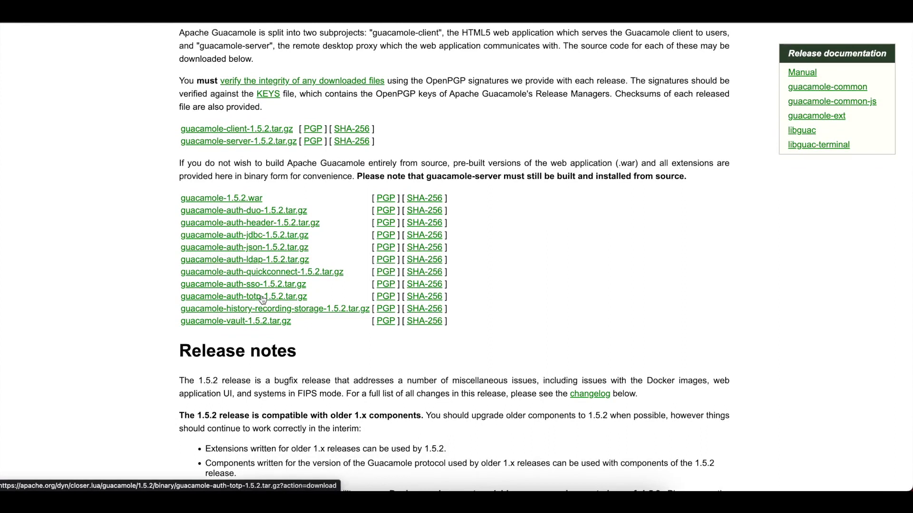
mouse_move(272, 244)
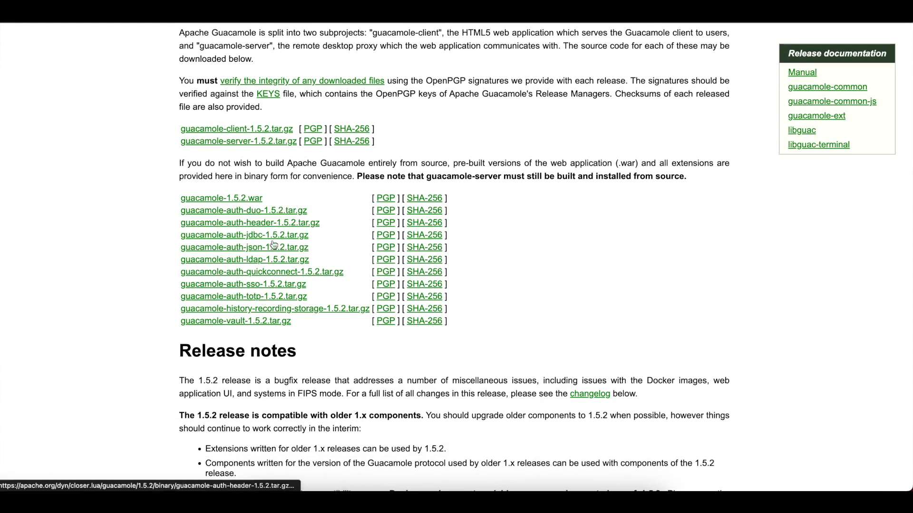
mouse_move(265, 298)
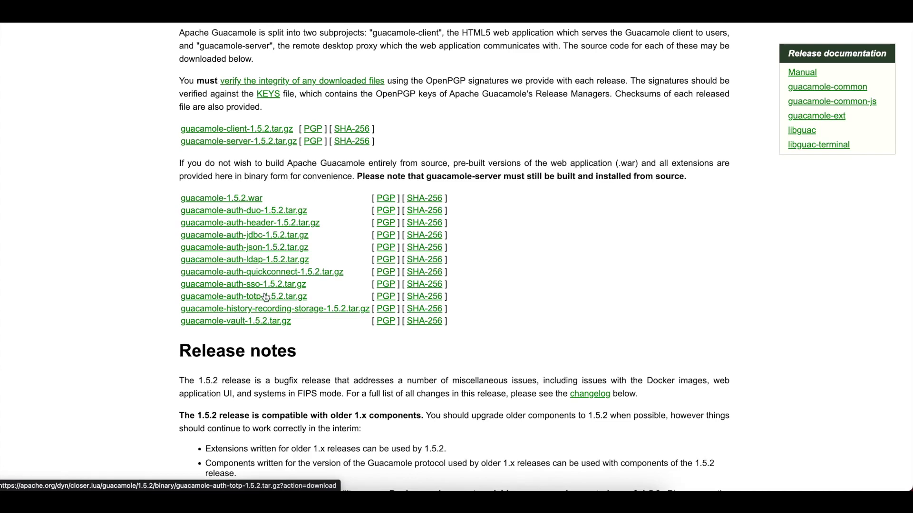
left_click(243, 296)
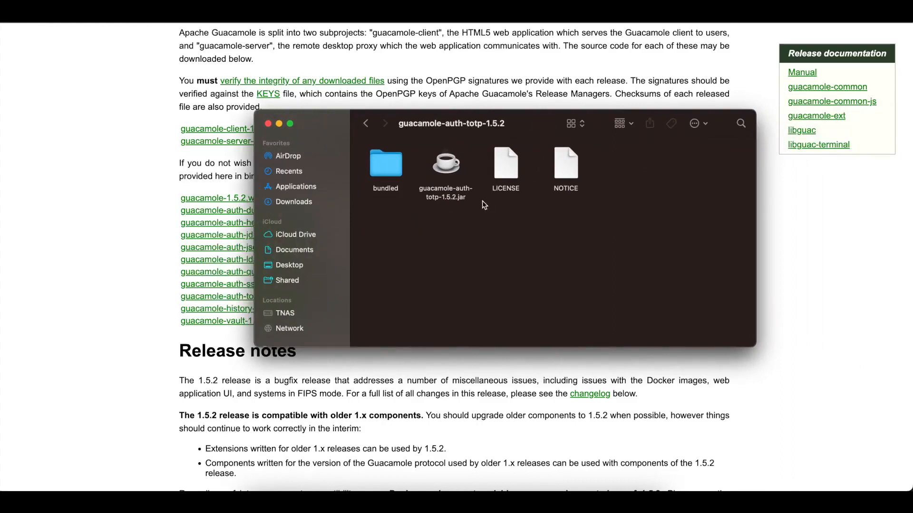
mouse_move(470, 182)
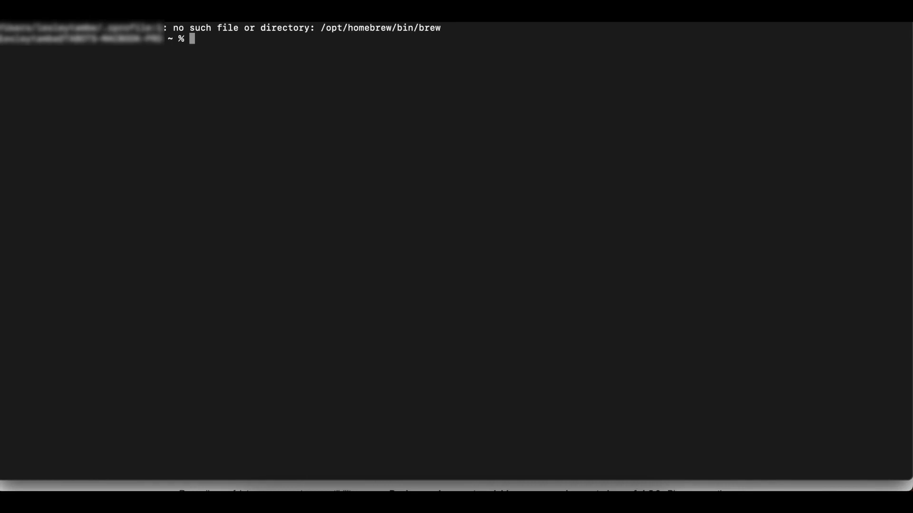
type("sft")
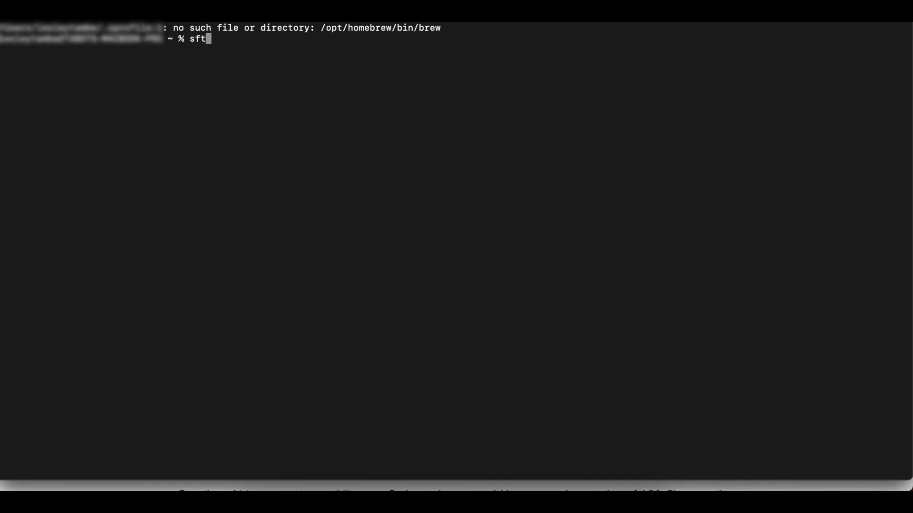
mouse_move(421, 91)
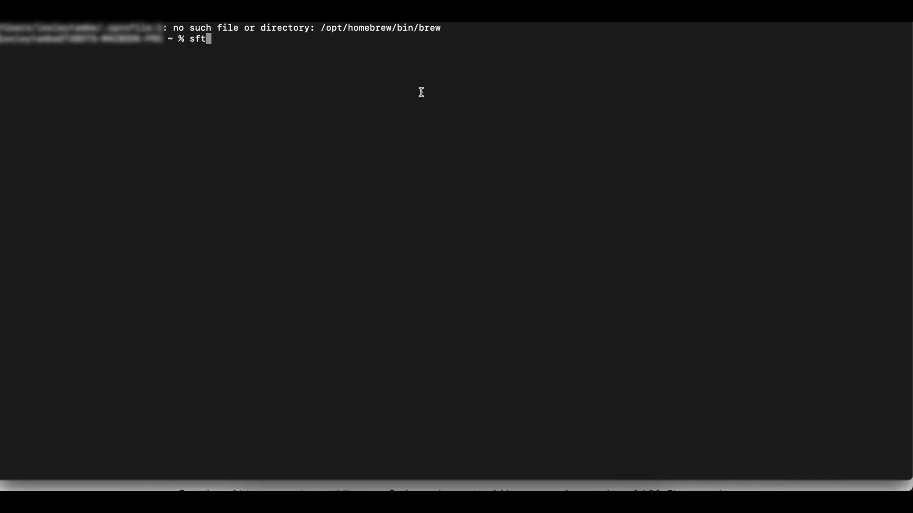
type("p")
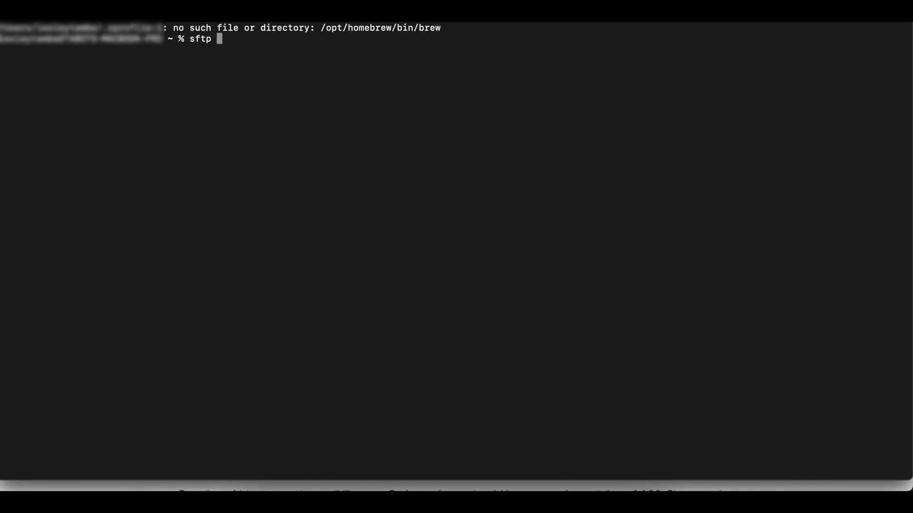
type("tt@")
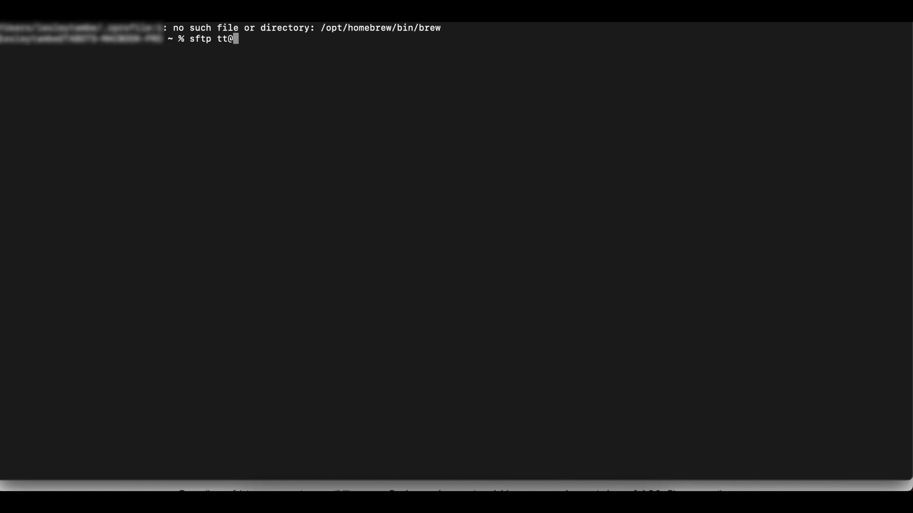
type("172.")
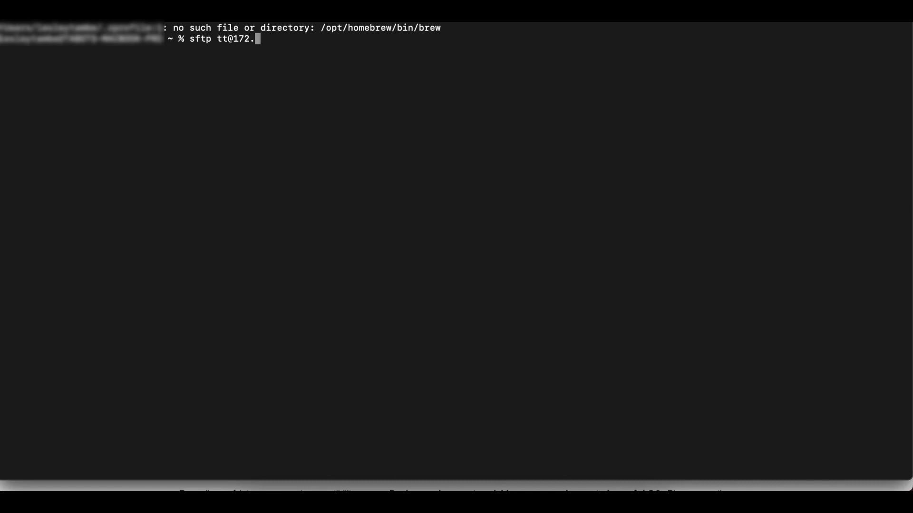
type("16.")
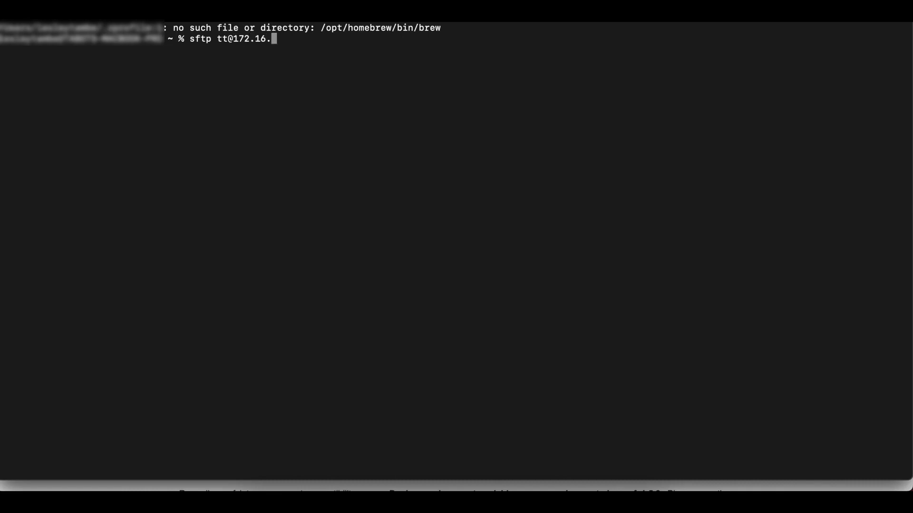
type("25")
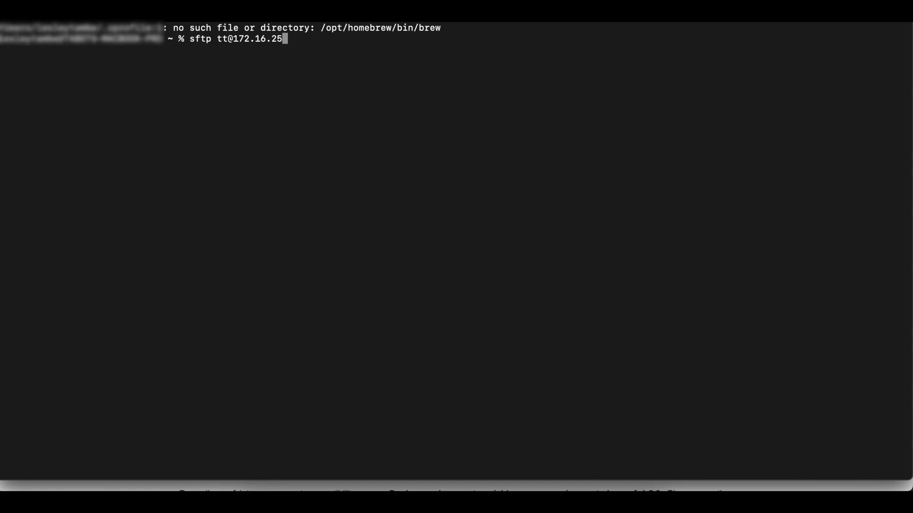
type(".149")
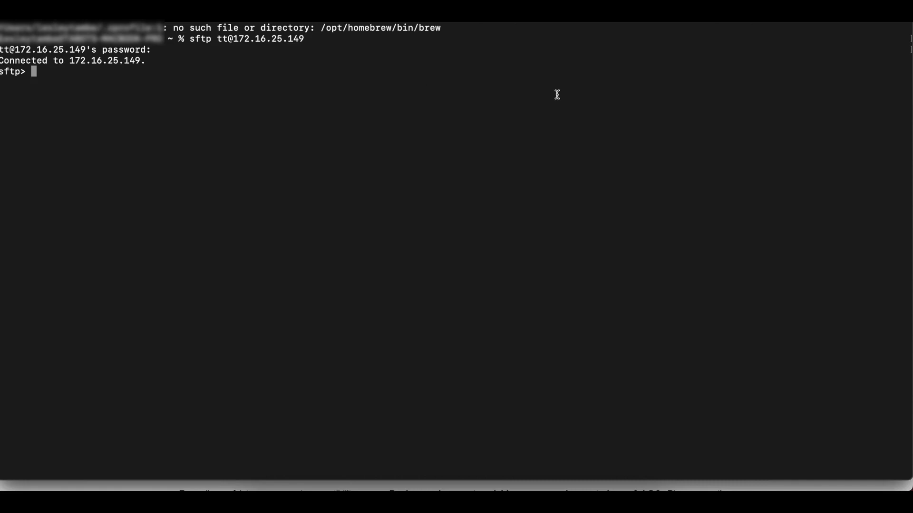
Step: Change into /etc/guacamole, fixing a path typo, and list its extensions folder
type("cd /")
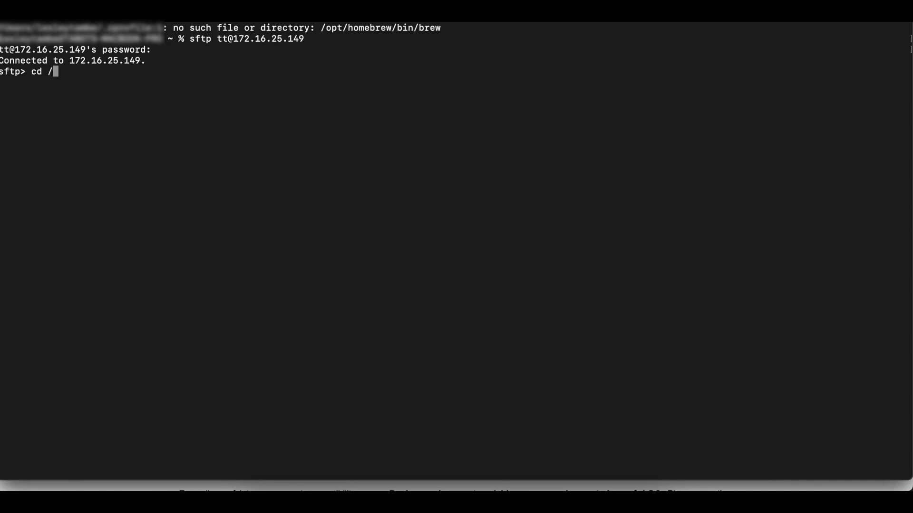
type("etc/gus")
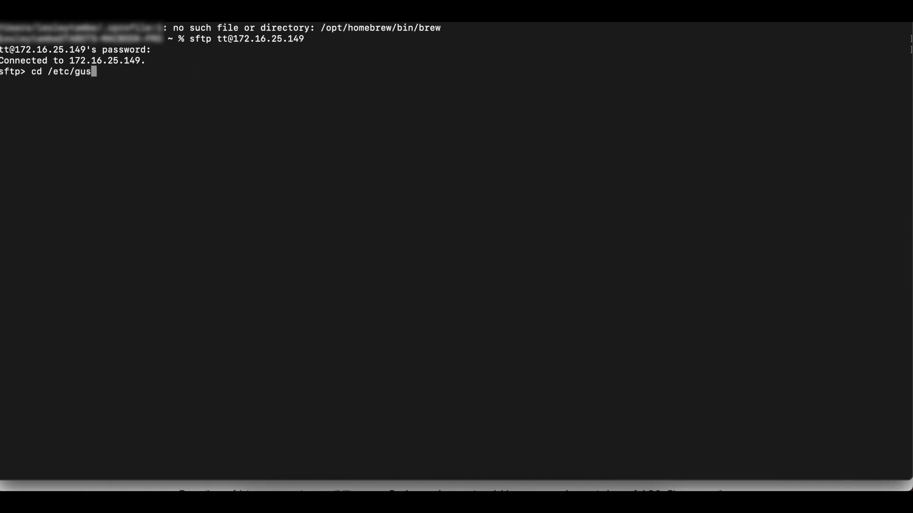
key("Backspace")
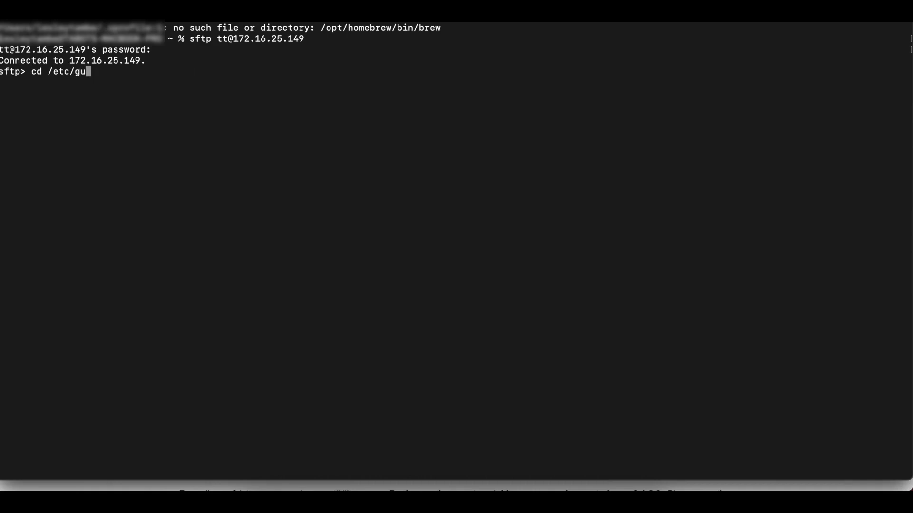
type("acamole")
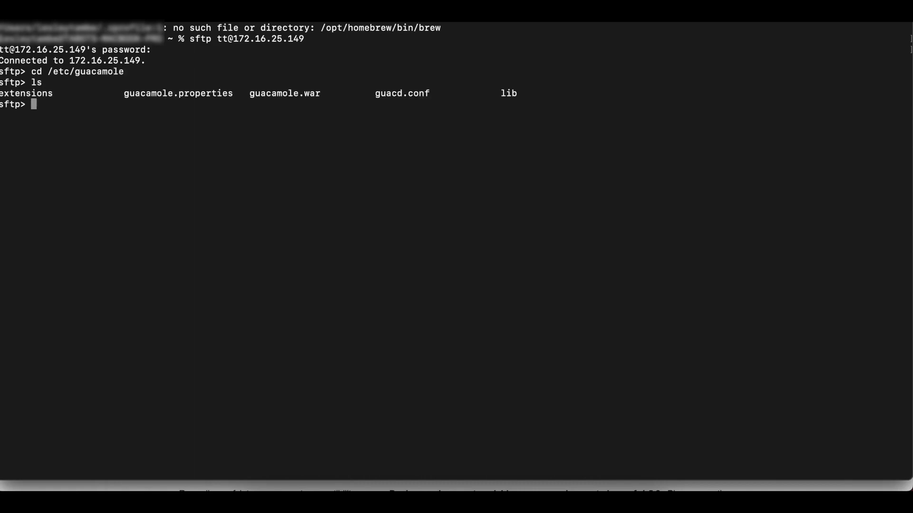
type("cd extensions")
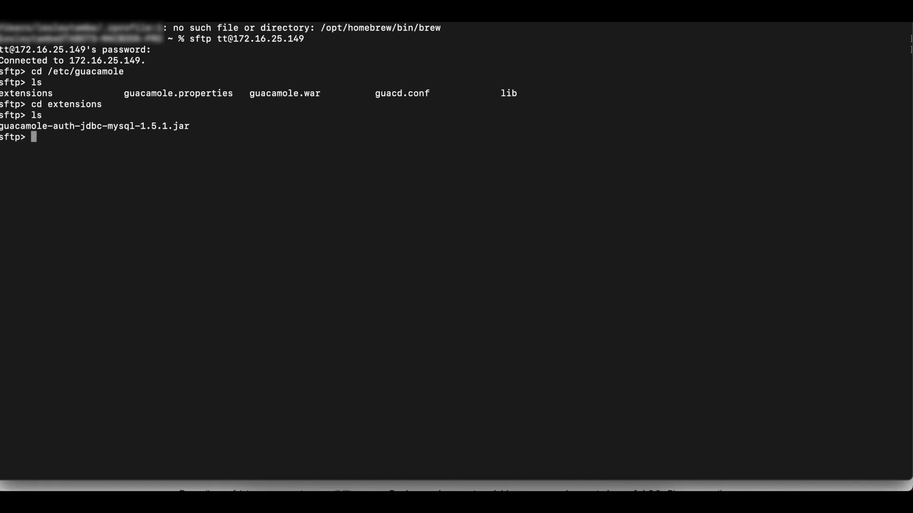
mouse_move(368, 467)
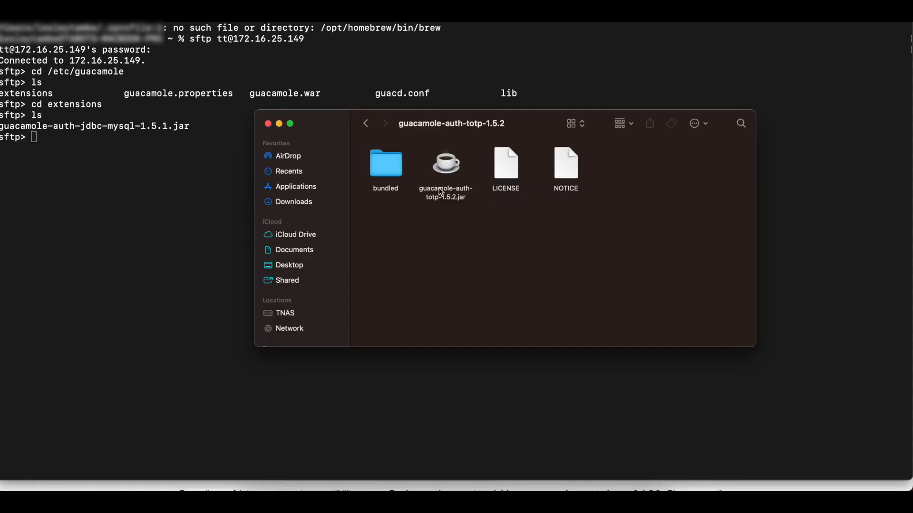
Step: Try to upload guacamole-auth-totp-1.5.2.jar with put, which fails with Permission denied
type("put")
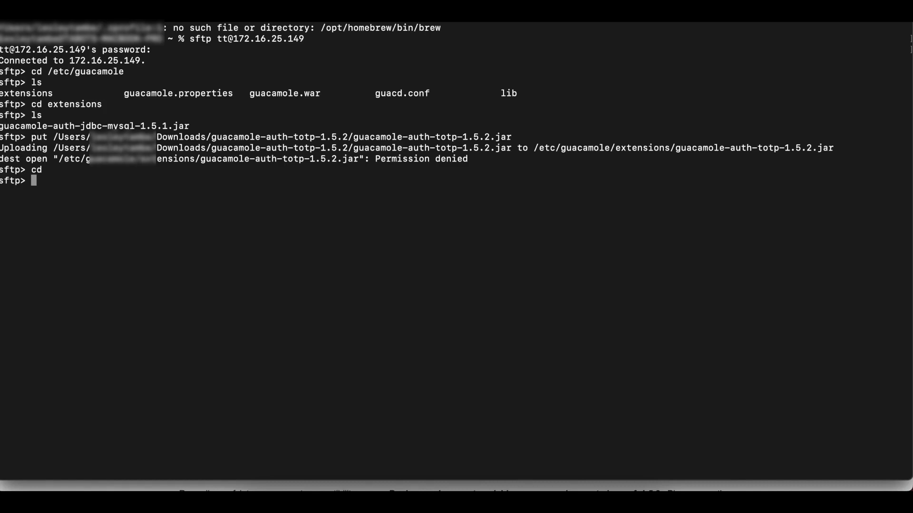
Step: List the extensions folder, then list /home/tt to find the TOTP jar
type("put")
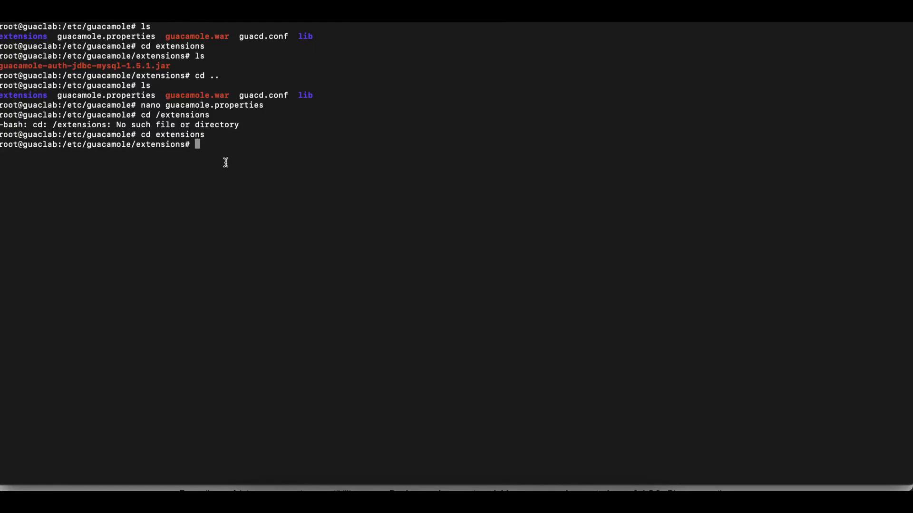
mouse_move(277, 93)
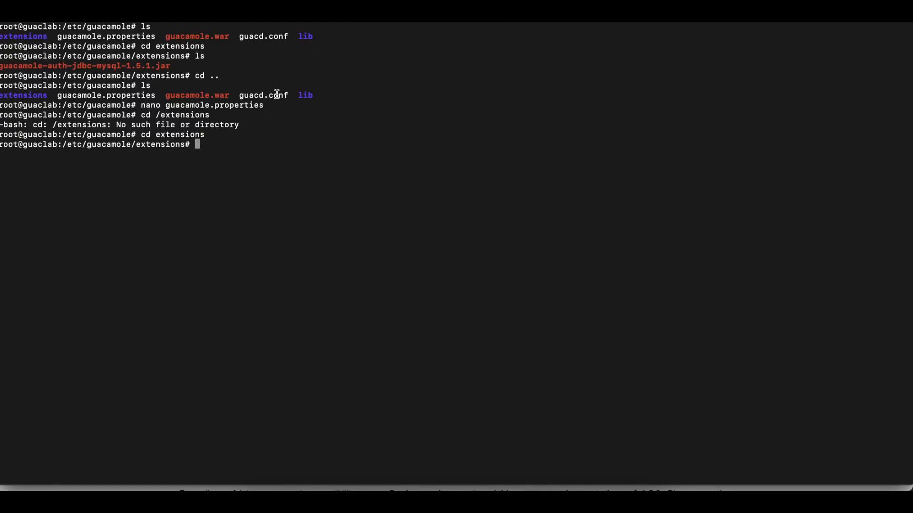
type("l")
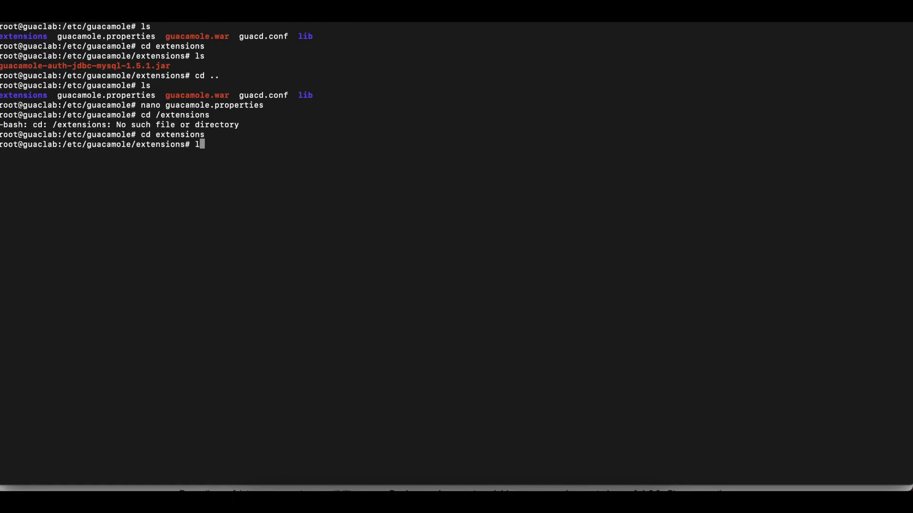
type("s")
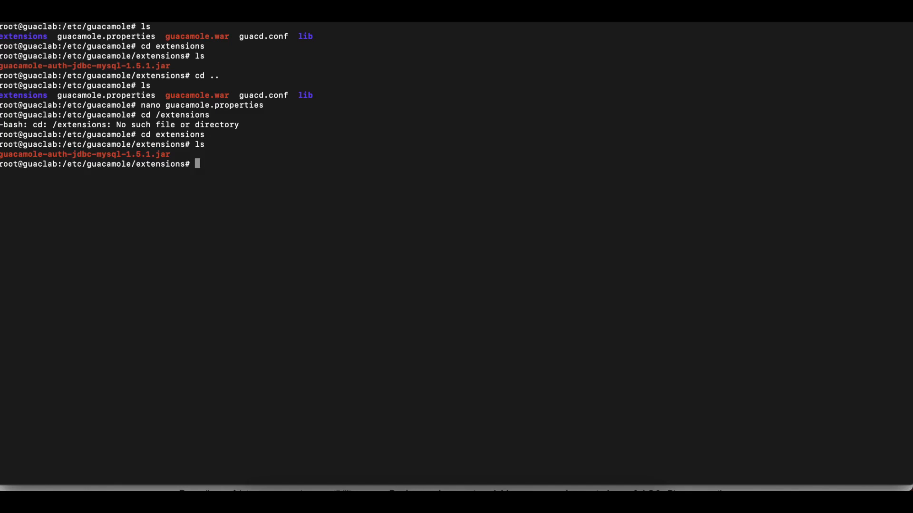
type("ls /")
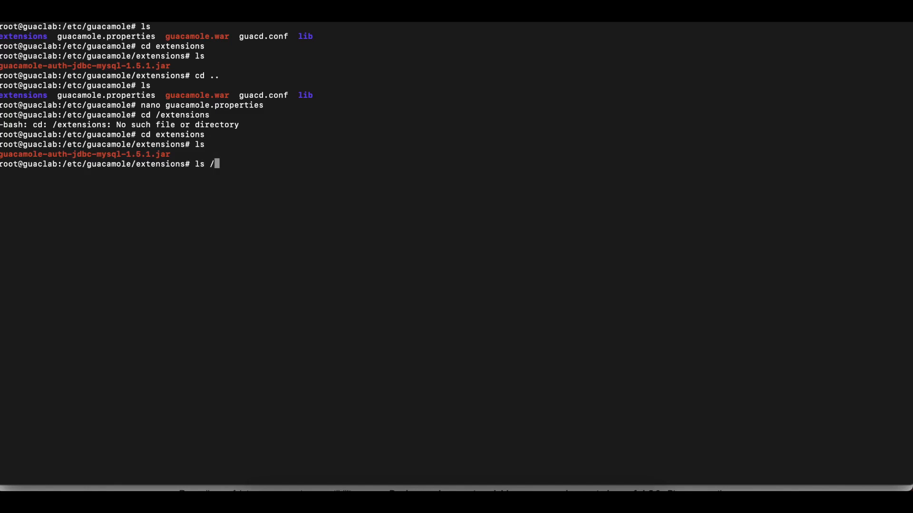
type("hom")
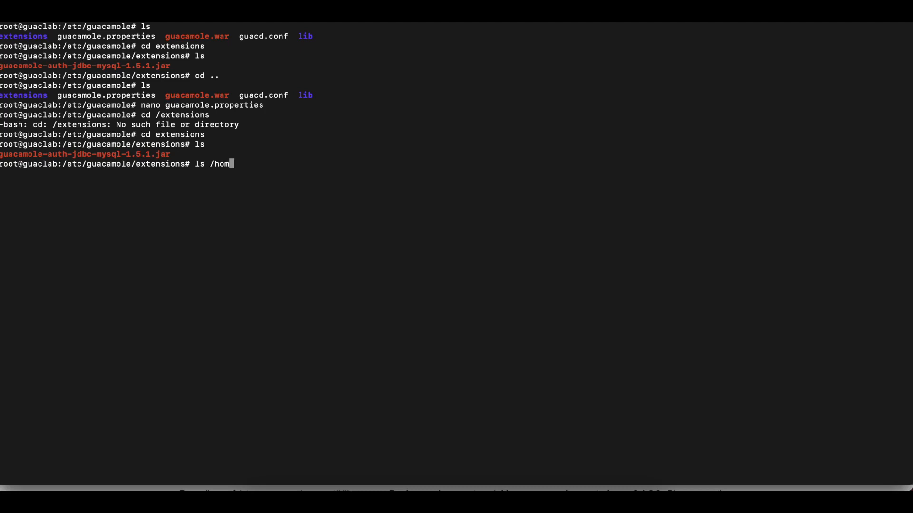
type("/tt")
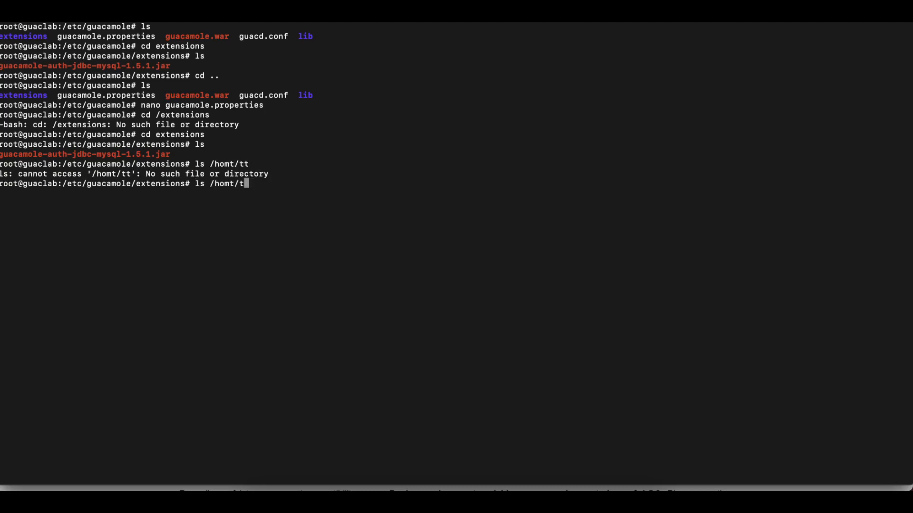
type("e")
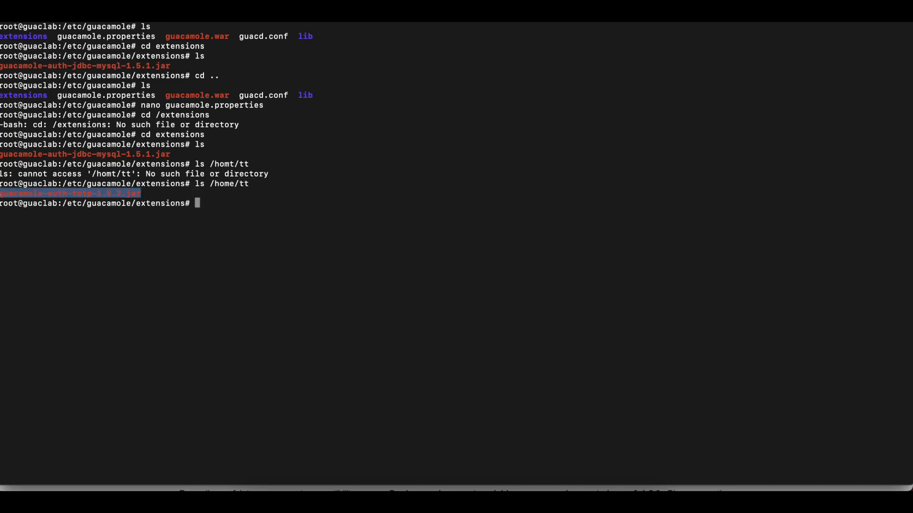
Step: Move /home/tt/guacamole-auth-totp-1.5.2.jar into /etc/guacamole/extensions and list the folder
type("mv")
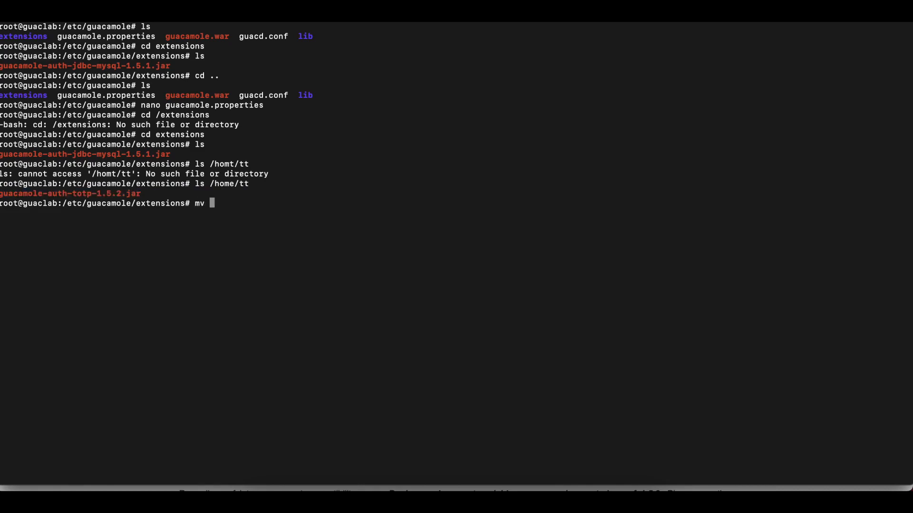
type("/")
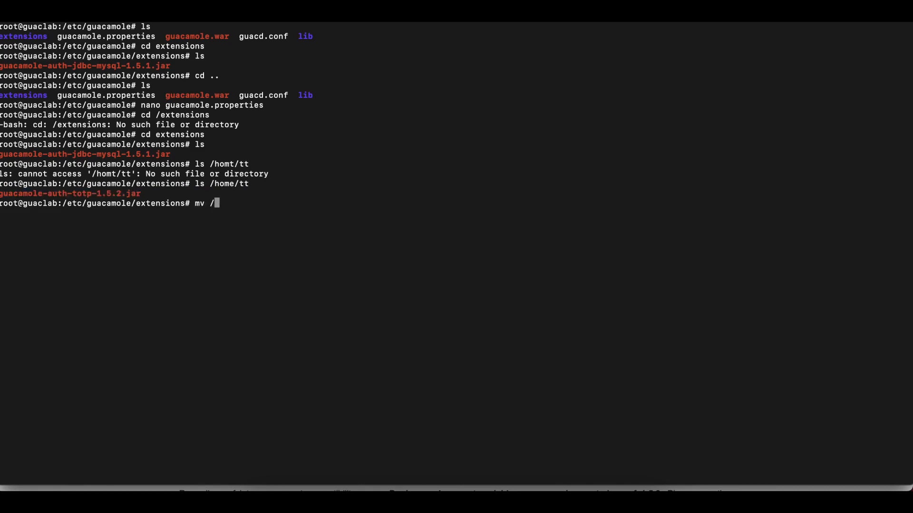
type("home/tt")
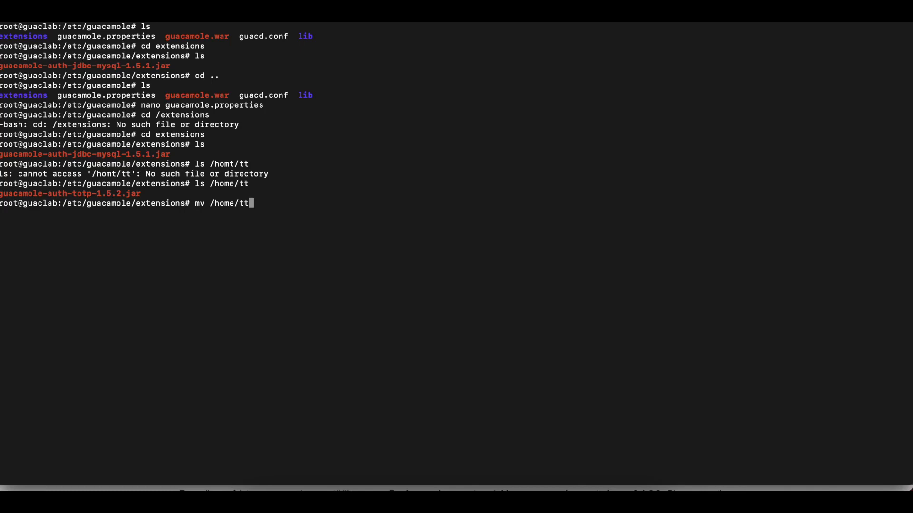
type("/guacamole-auth-totp-1.5.2.jar")
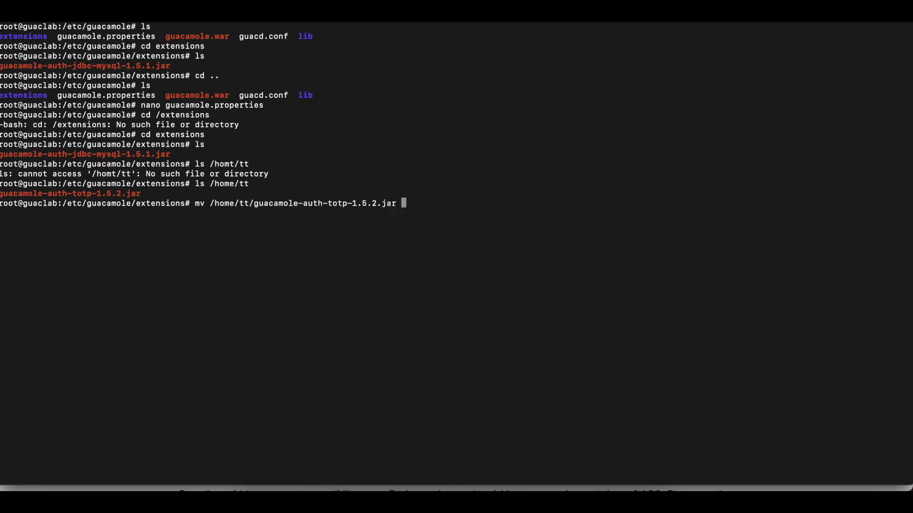
type("/")
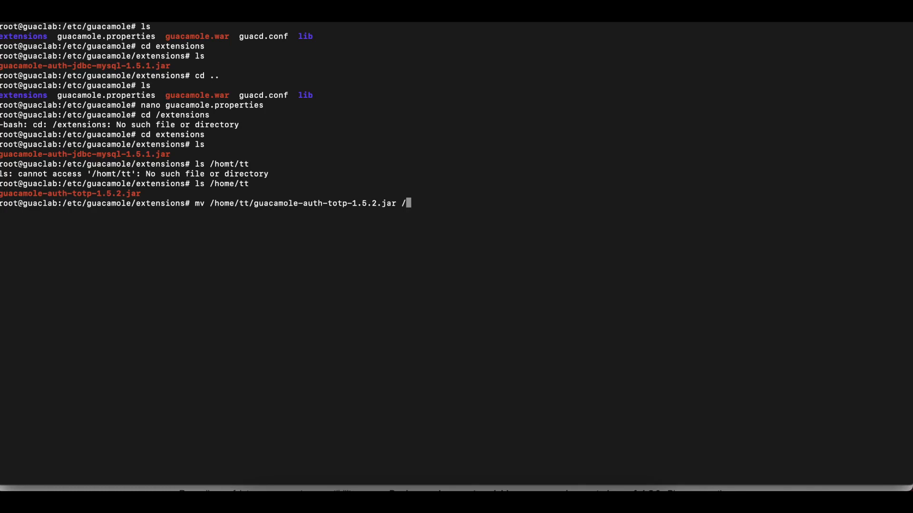
type("etc/g")
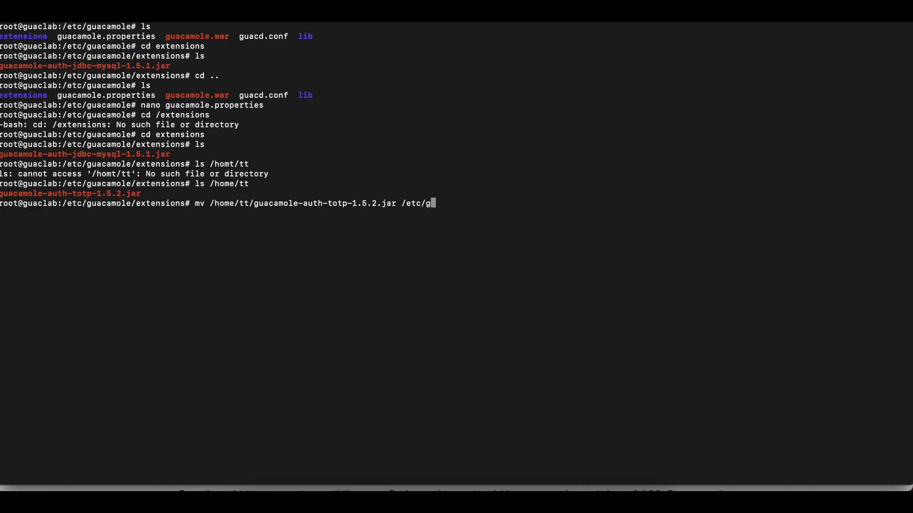
type("uacamole")
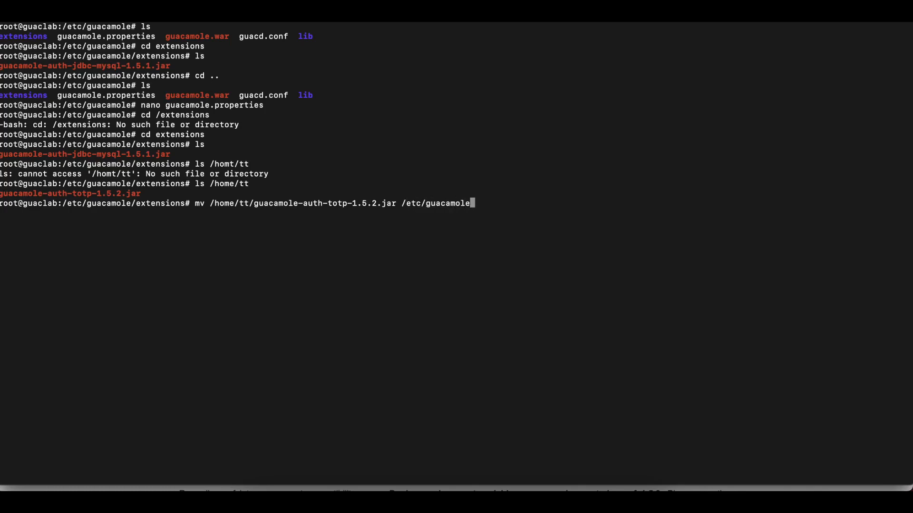
type("/extensions/")
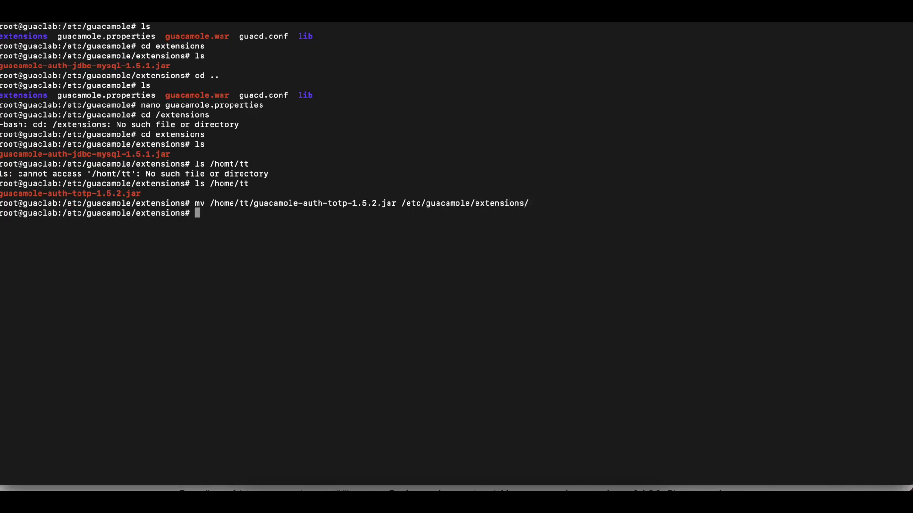
type("ls")
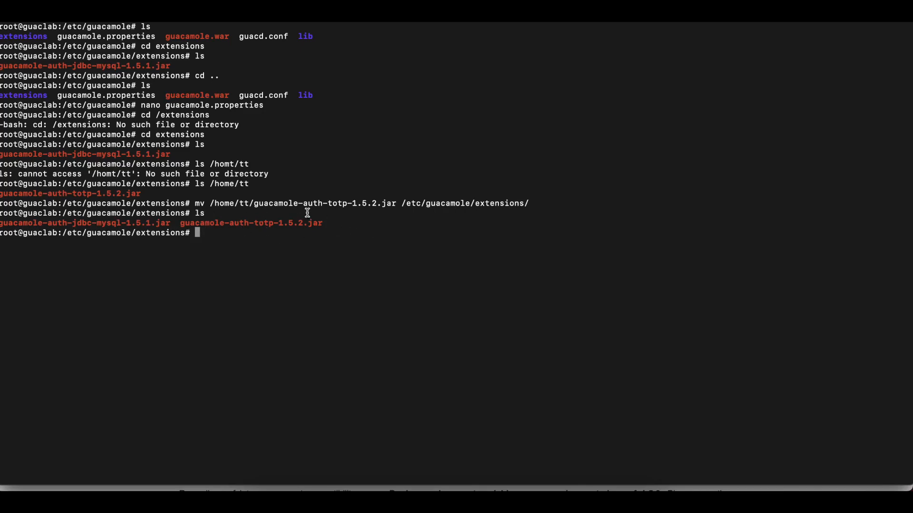
mouse_move(275, 236)
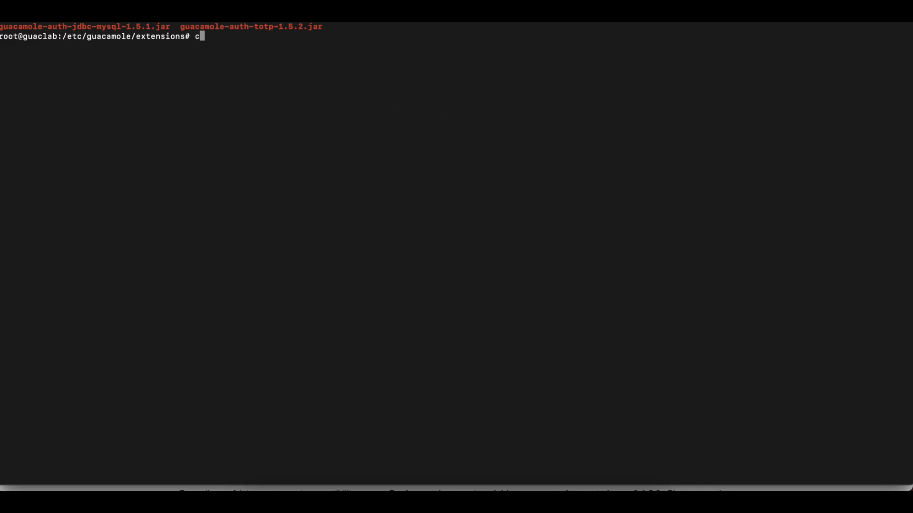
Step: Go up to /etc/guacamole and open guacamole.properties in nano
type("d ..")
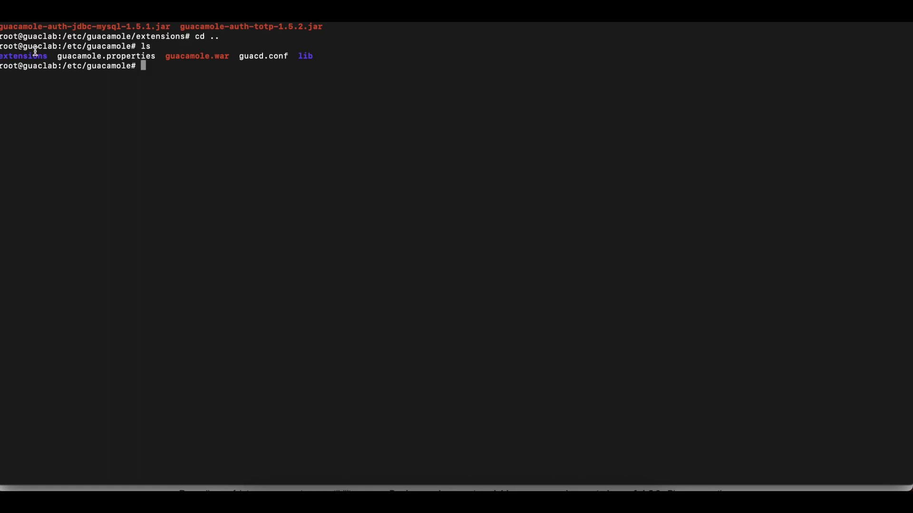
double_click(105, 56)
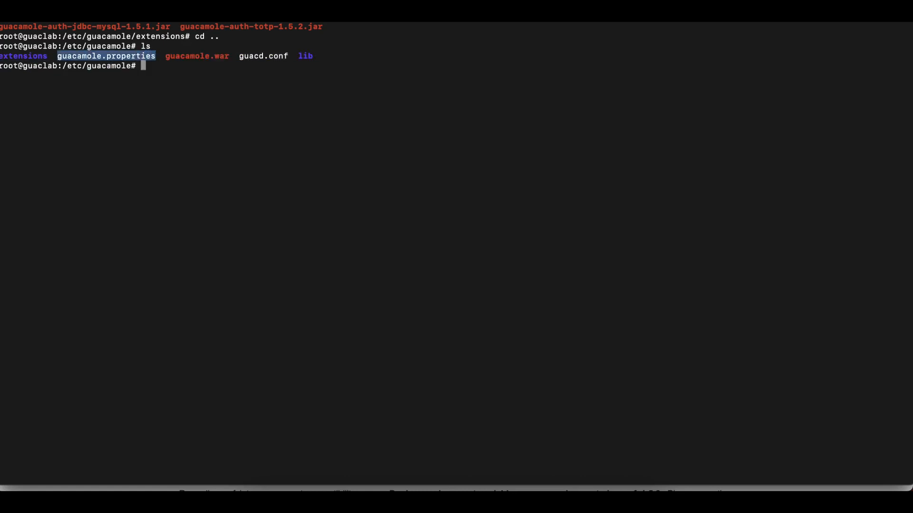
type("nano")
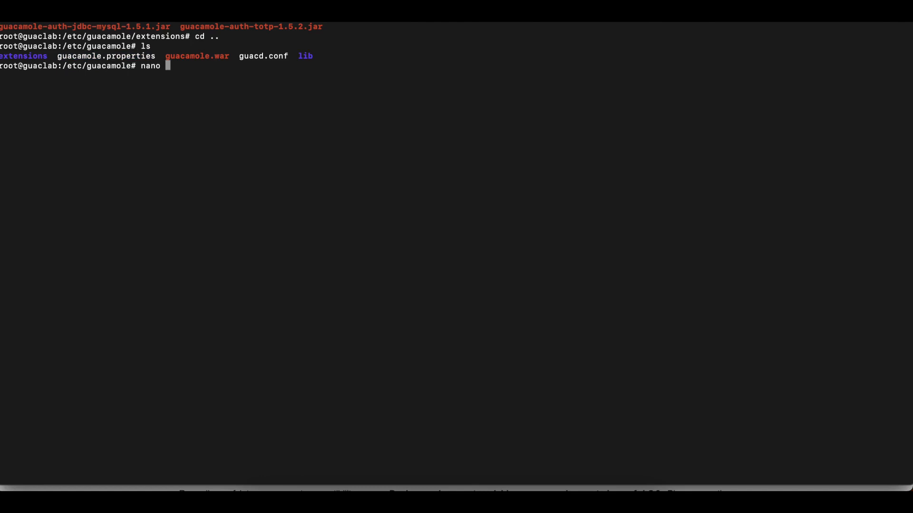
type("guacamole.properties")
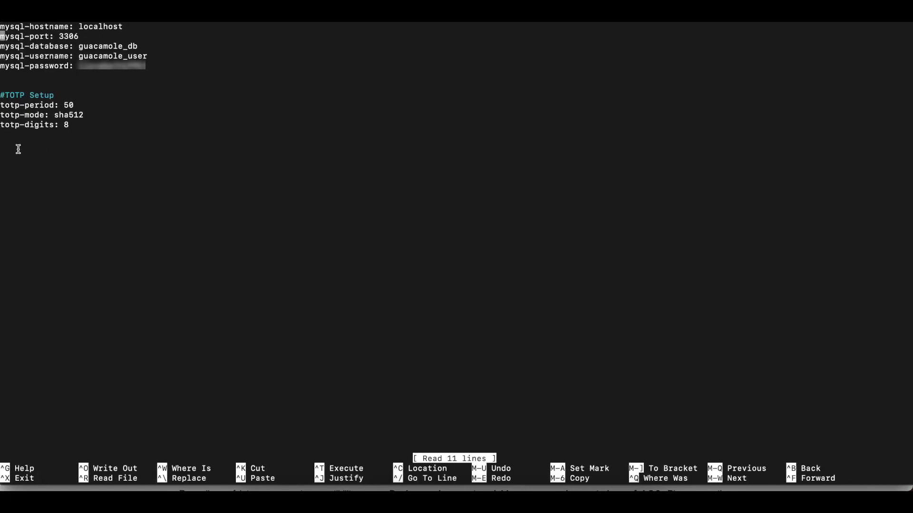
mouse_move(25, 137)
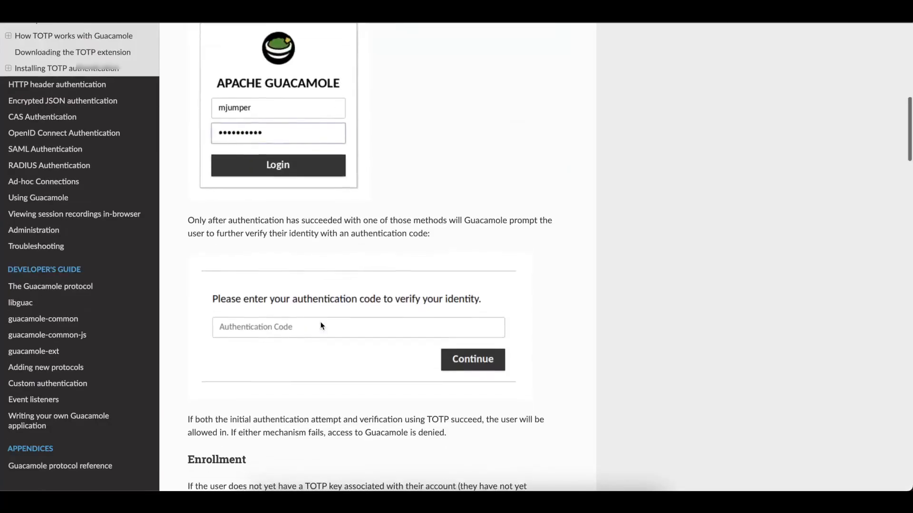
Step: Scroll to 'Configuring Guacamole for TOTP' and its totp-issuer, digits, period and mode properties
scroll("down", 3)
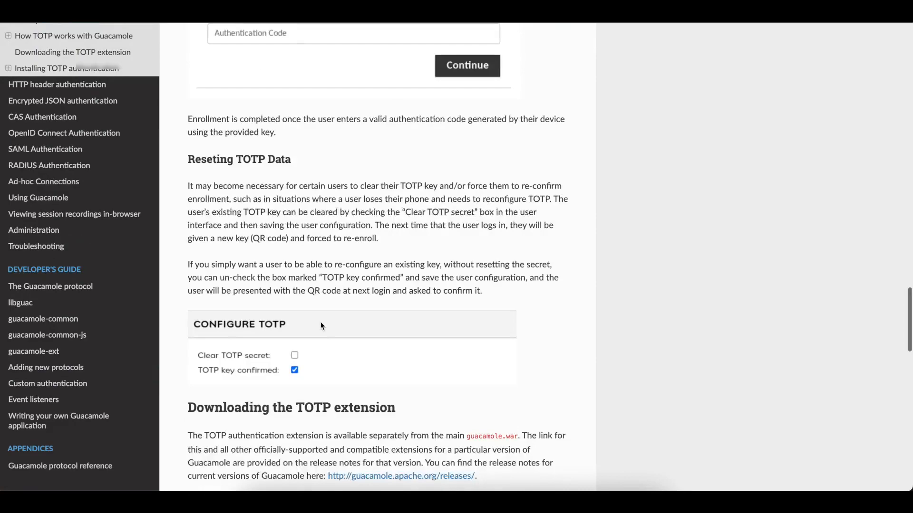
scroll("down", 3)
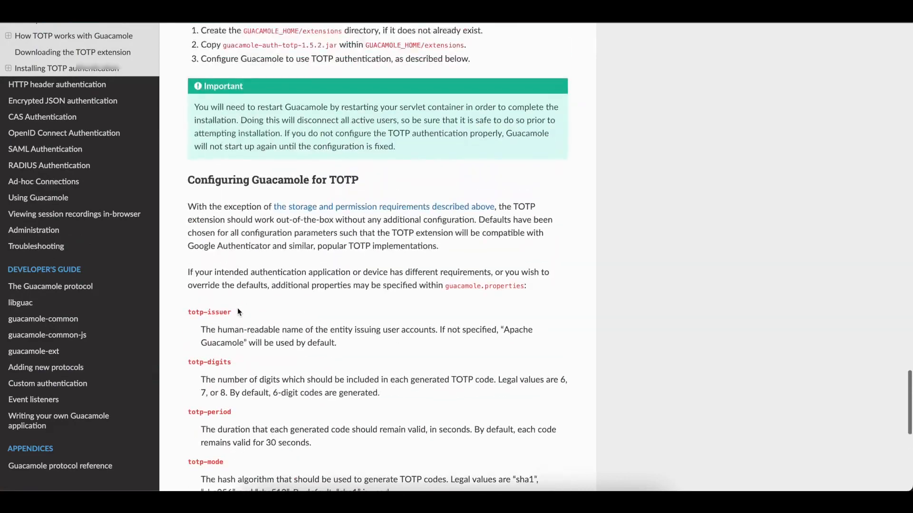
scroll("down", 3)
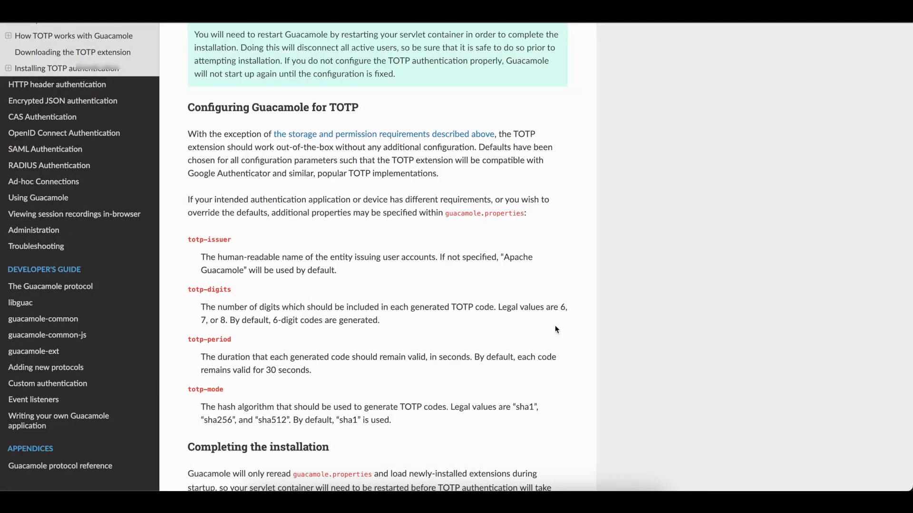
mouse_move(359, 311)
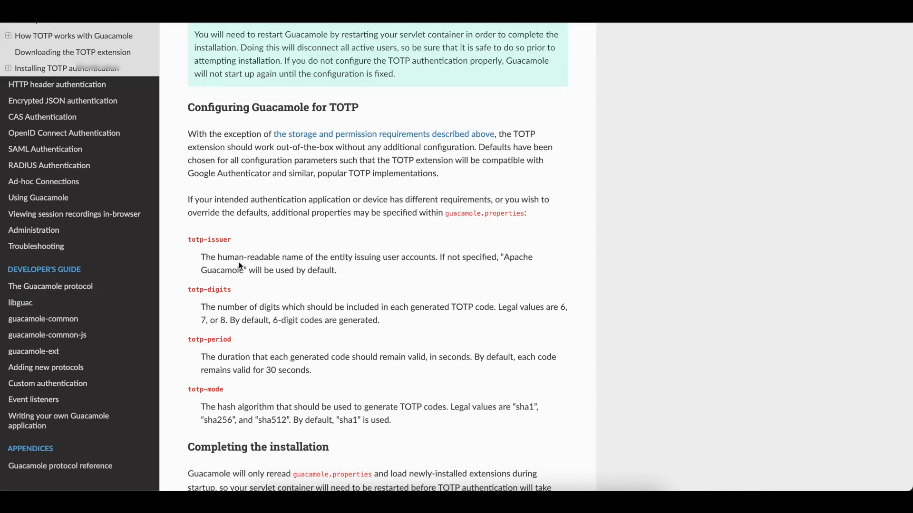
mouse_move(223, 329)
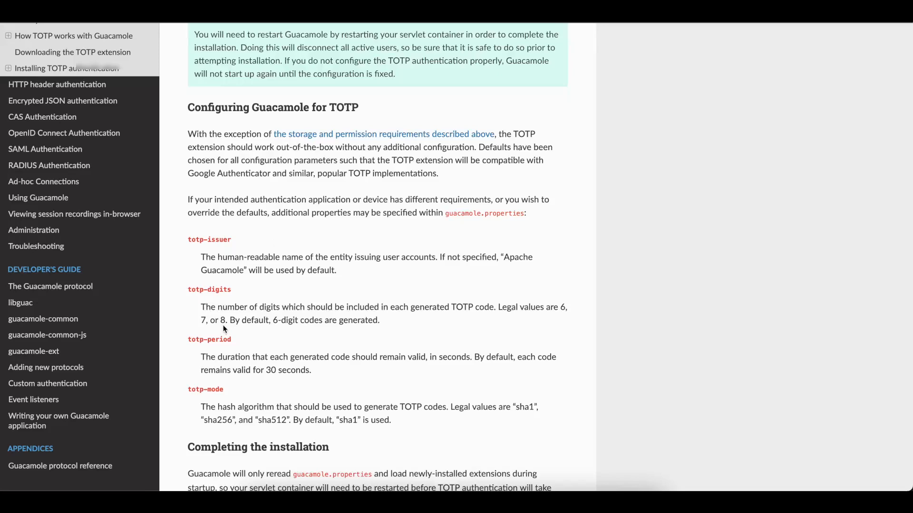
mouse_move(227, 366)
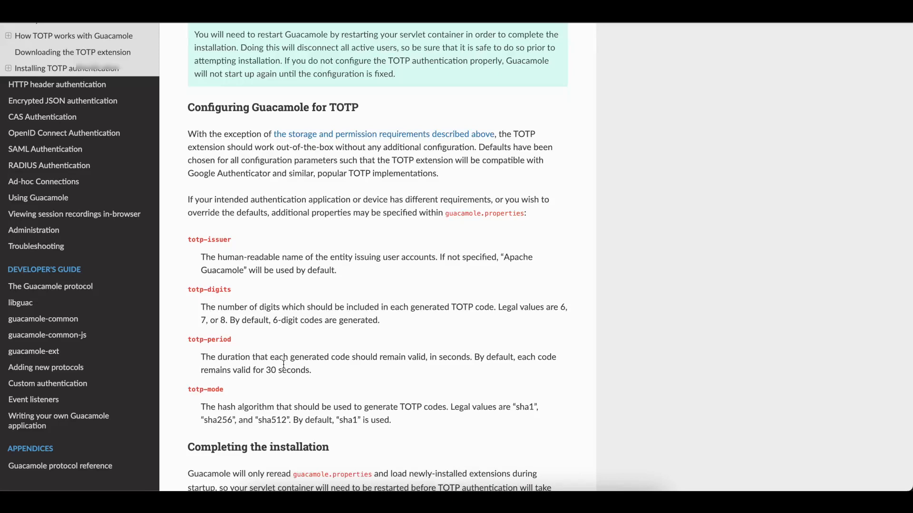
mouse_move(373, 350)
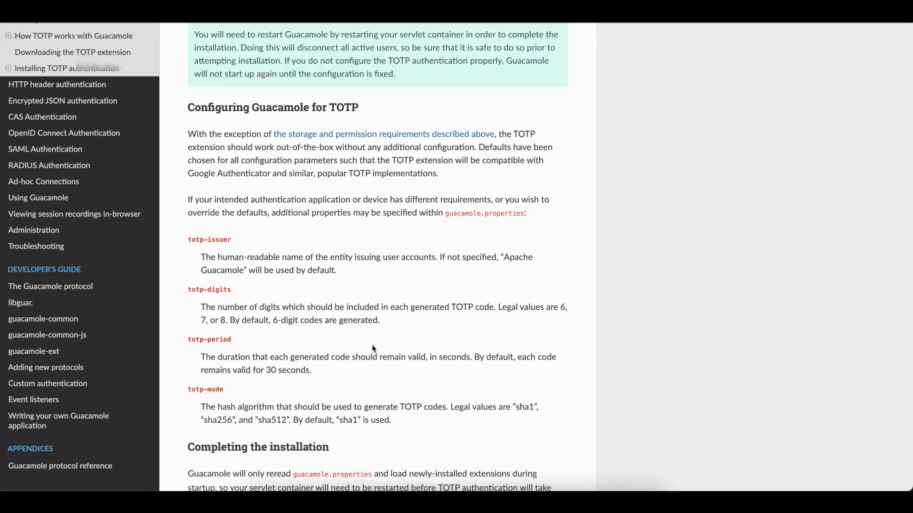
mouse_move(592, 331)
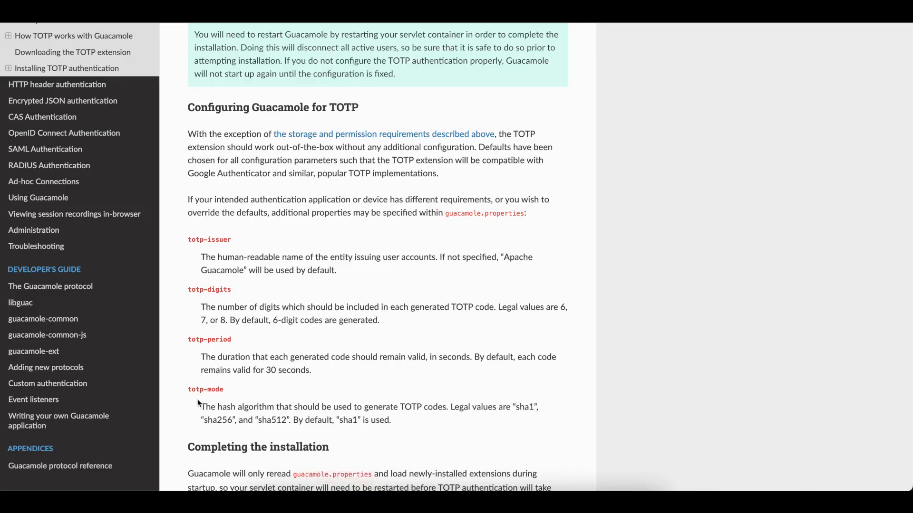
mouse_move(239, 440)
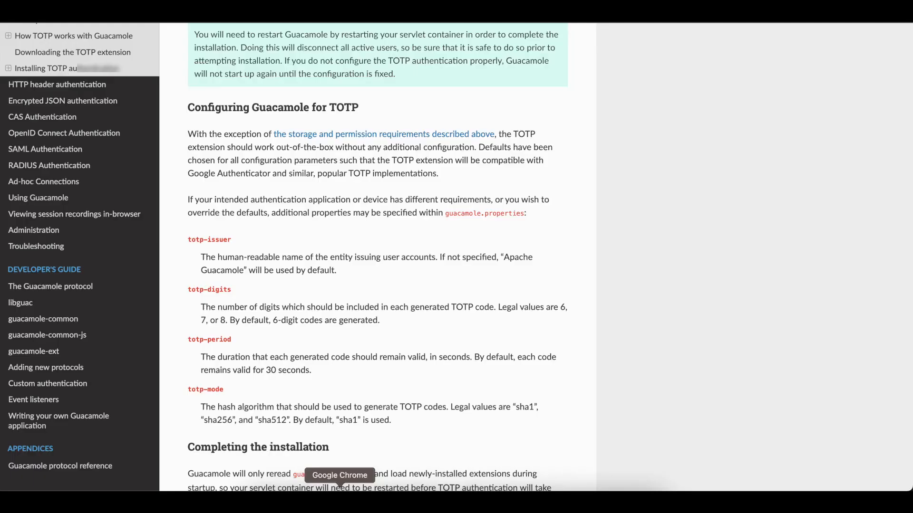
scroll("down", 3)
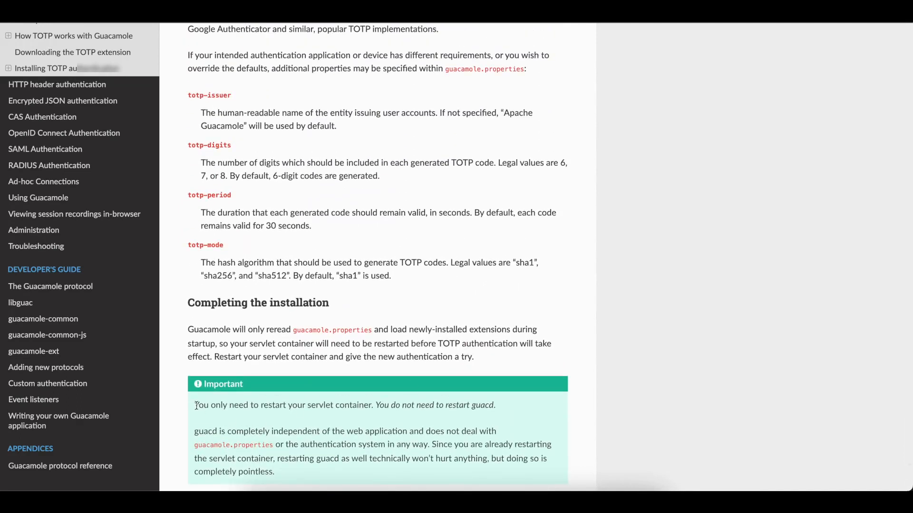
Step: Drag across the documentation page near the 'Completing the installation' note
left_click_drag(195, 405, 495, 405)
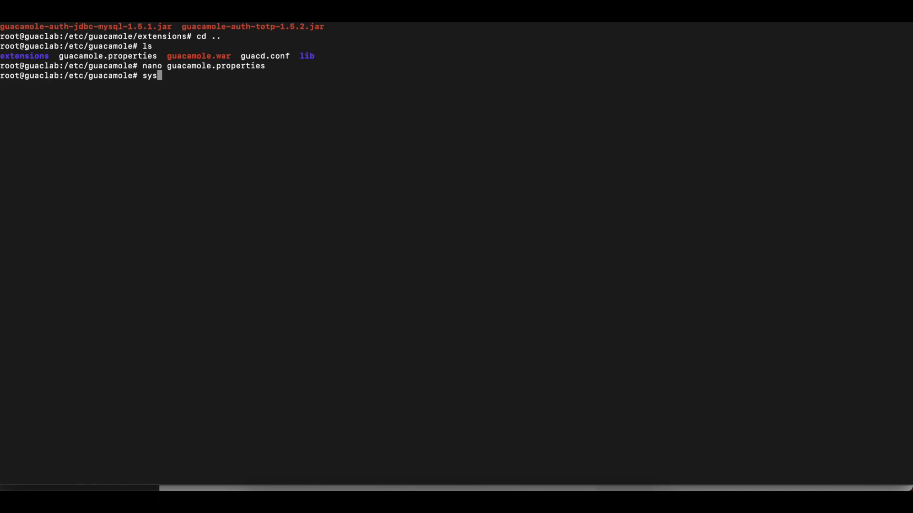
Step: Restart tomcat9 with systemctl, retyping the command after a 'command not found' error
type("temstl")
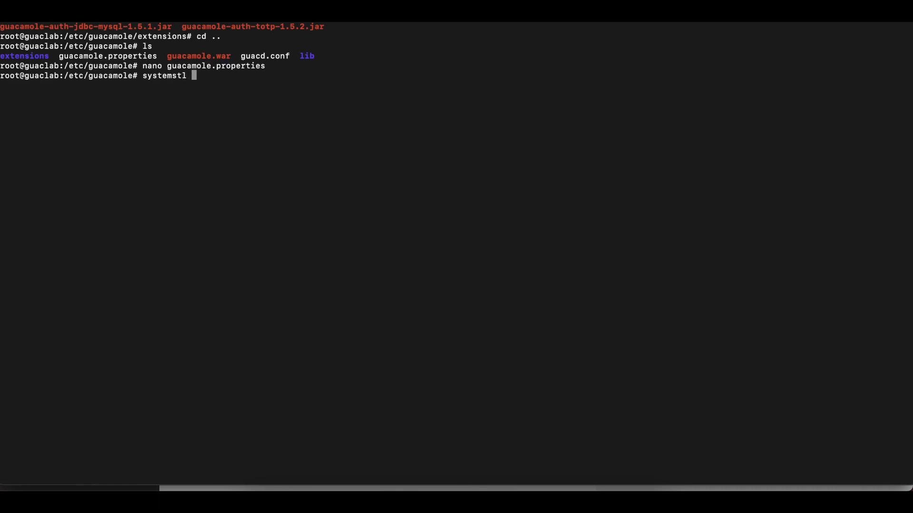
type("restart")
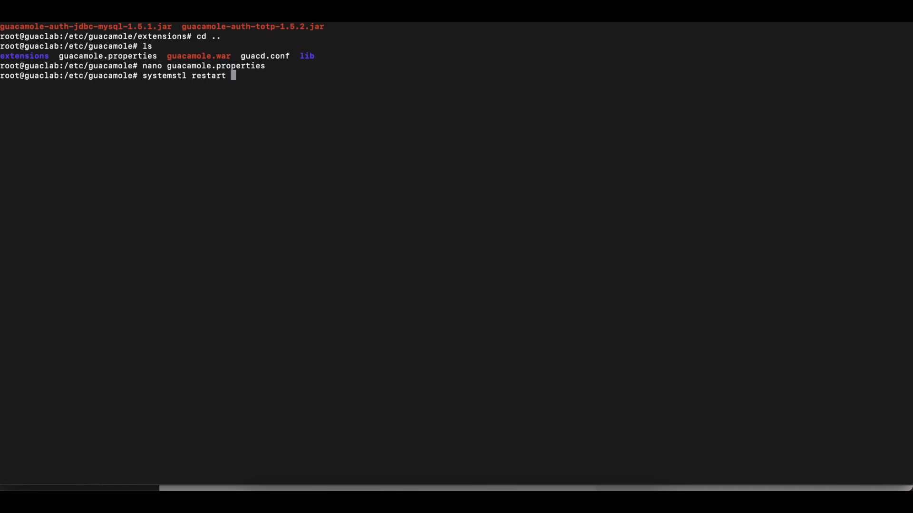
type("tomcat9")
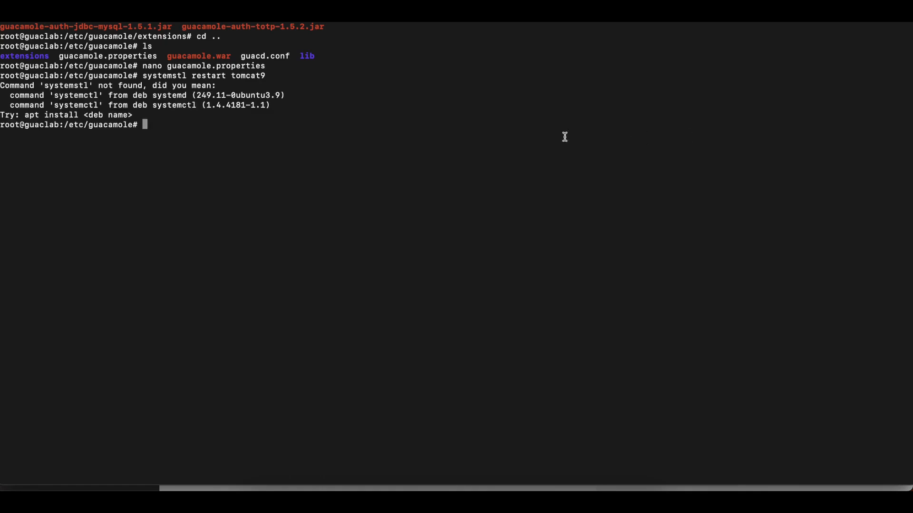
type("systemstl restart tomcat9")
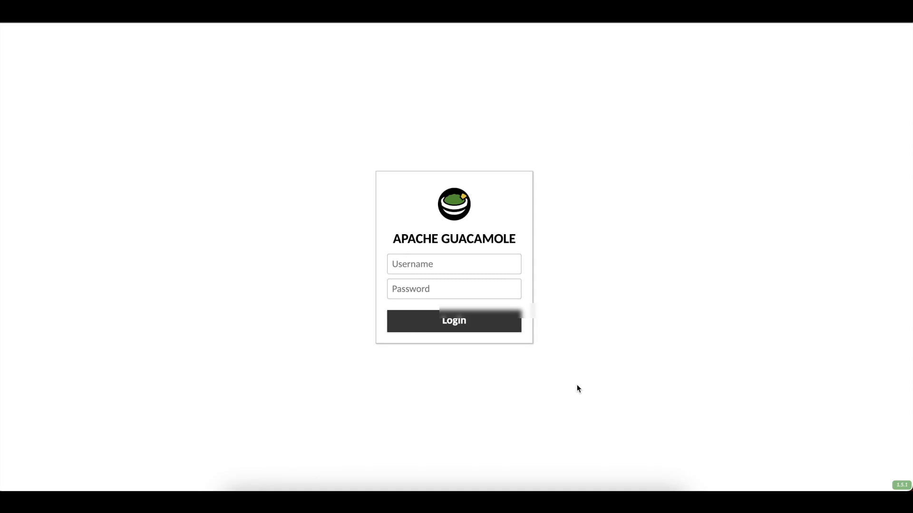
mouse_move(621, 247)
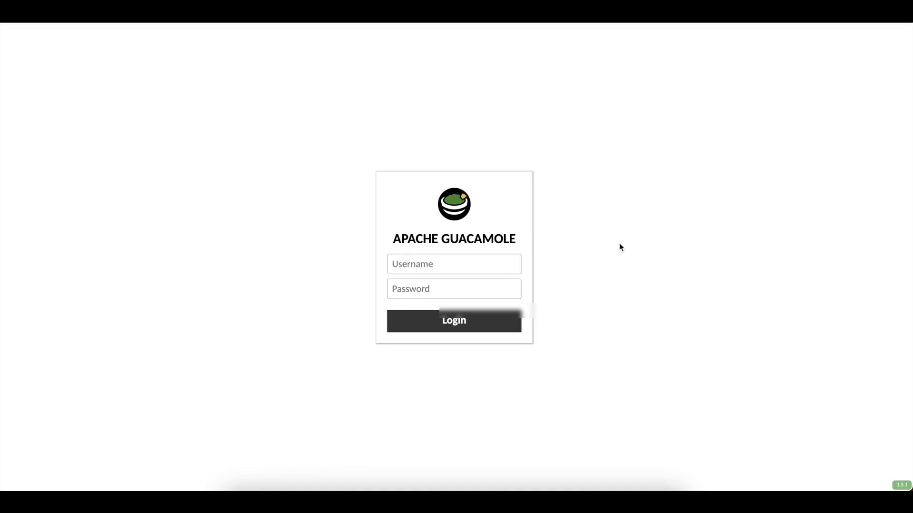
Step: Attempt a Guacamole login as testuser with its password, getting 'Verification failed'
left_click(454, 264)
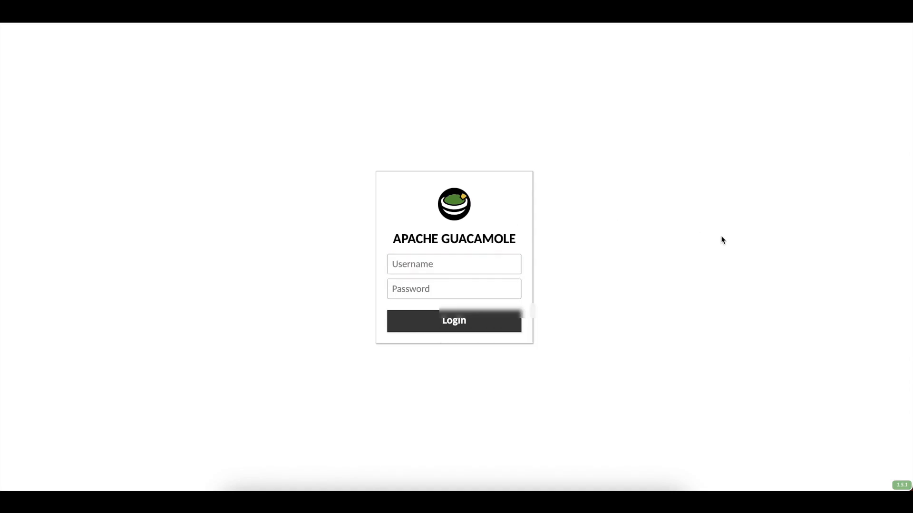
type("testuser")
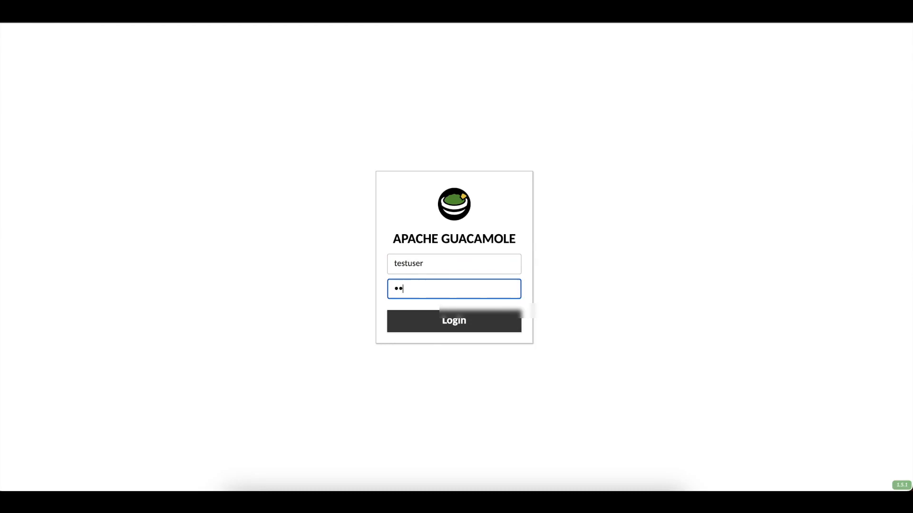
type("password")
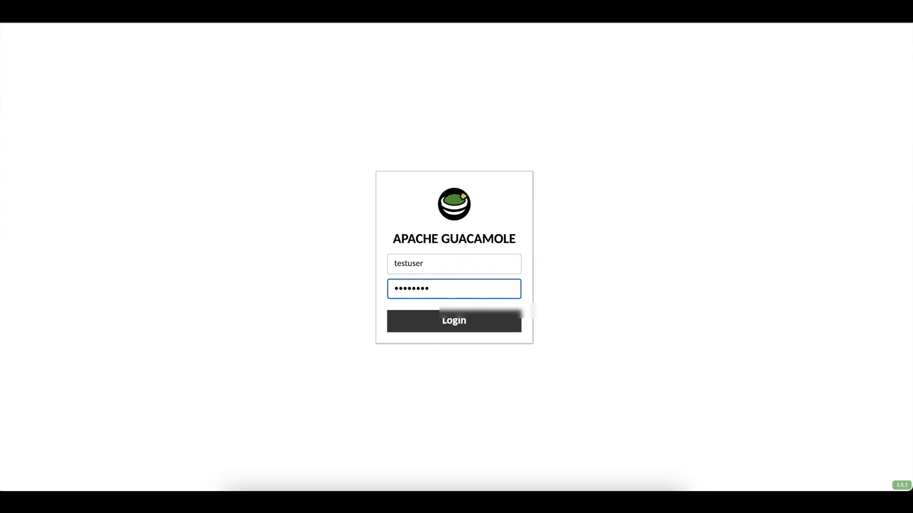
left_click(453, 321)
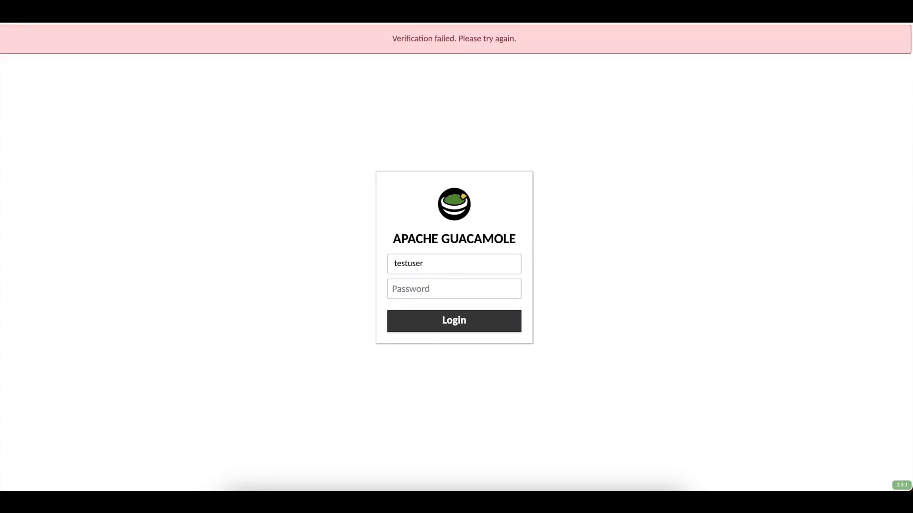
left_click(454, 321)
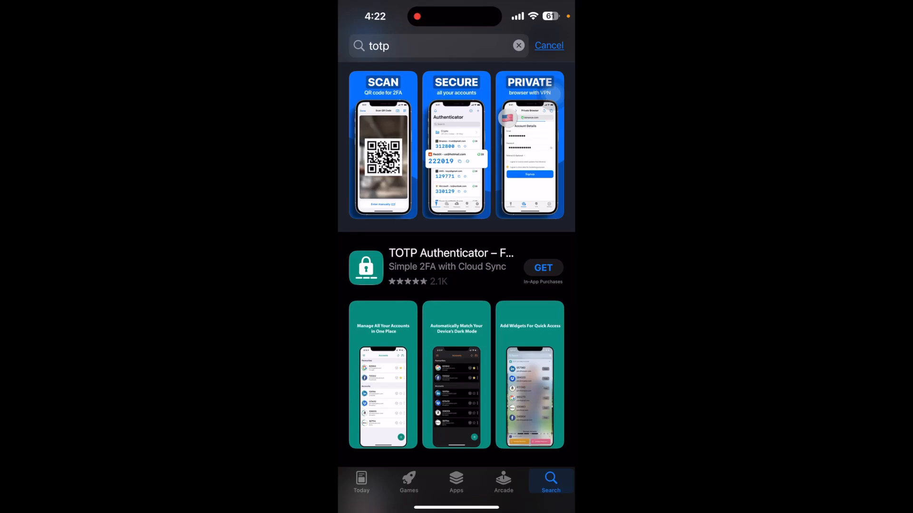
Step: Scroll the 'totp' App Store results, install Google Authenticator and open it
scroll("down", 3)
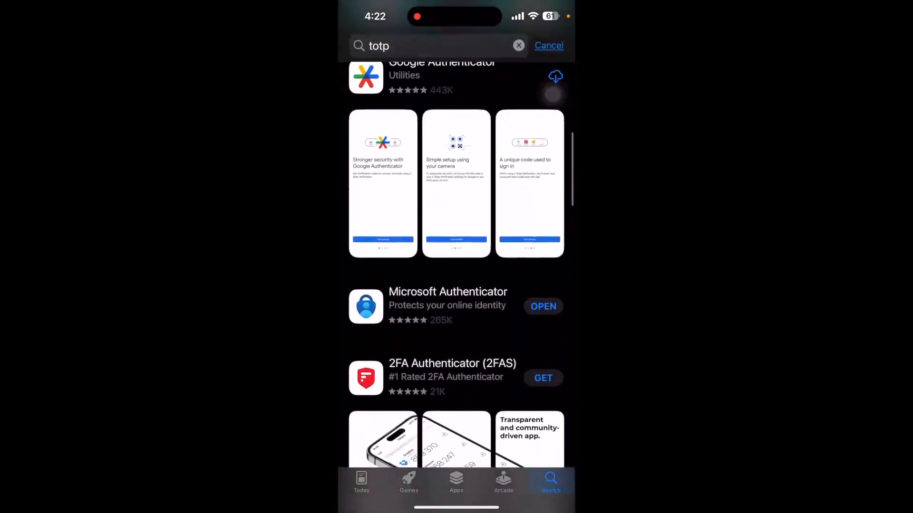
scroll("down", 3)
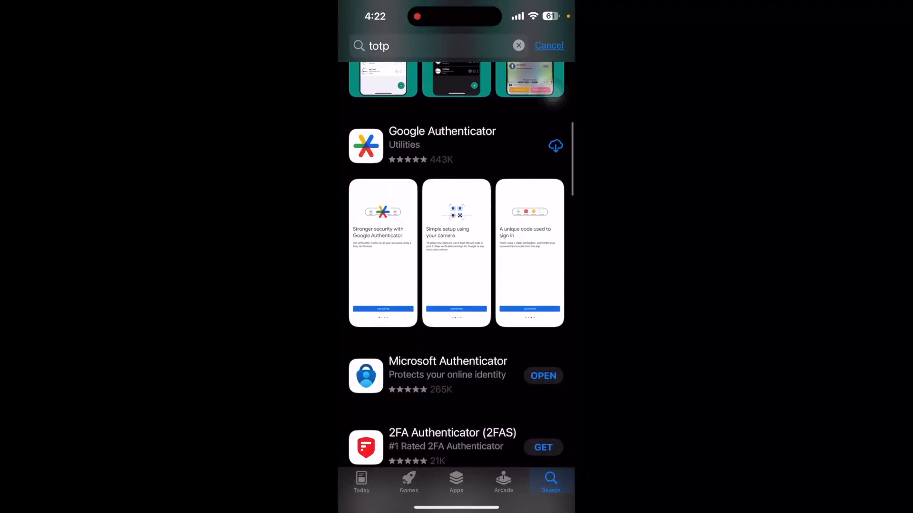
scroll("down", 3)
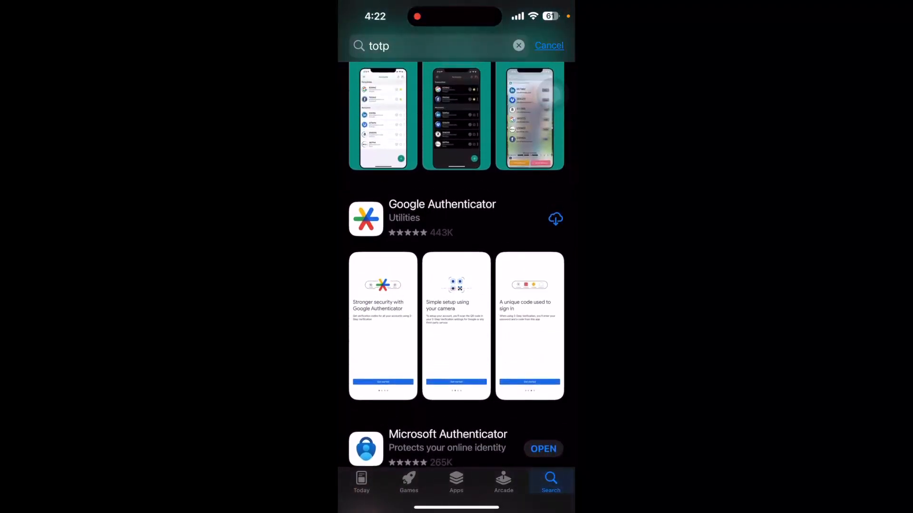
left_click(555, 219)
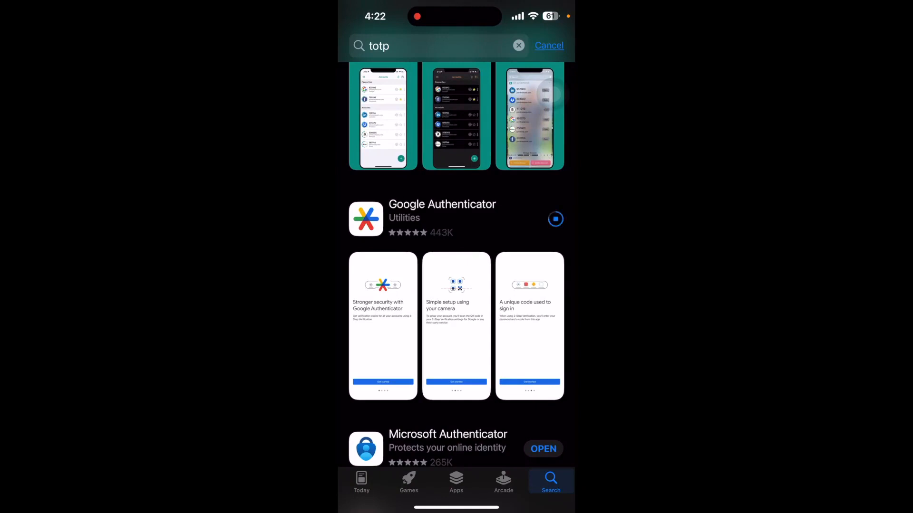
left_click(555, 218)
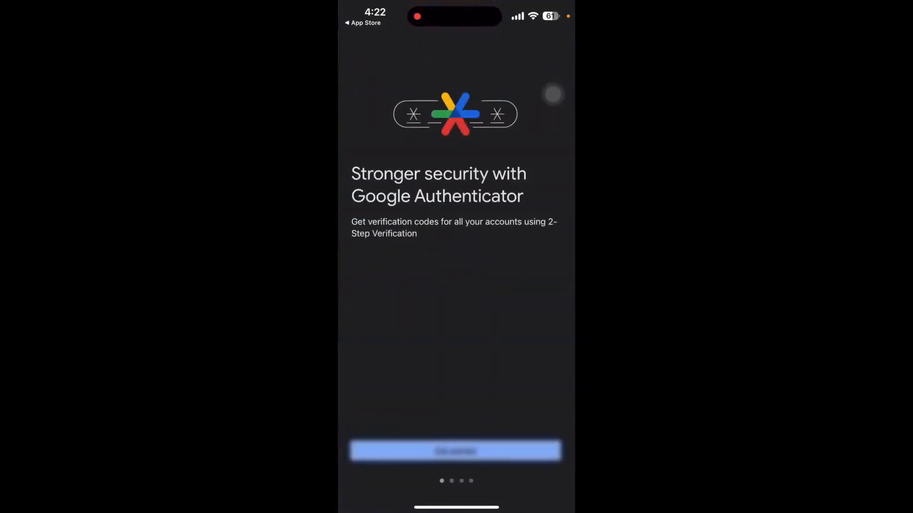
Step: Start Google Authenticator without a Google account, begin adding a code, and allow camera access
left_click(456, 451)
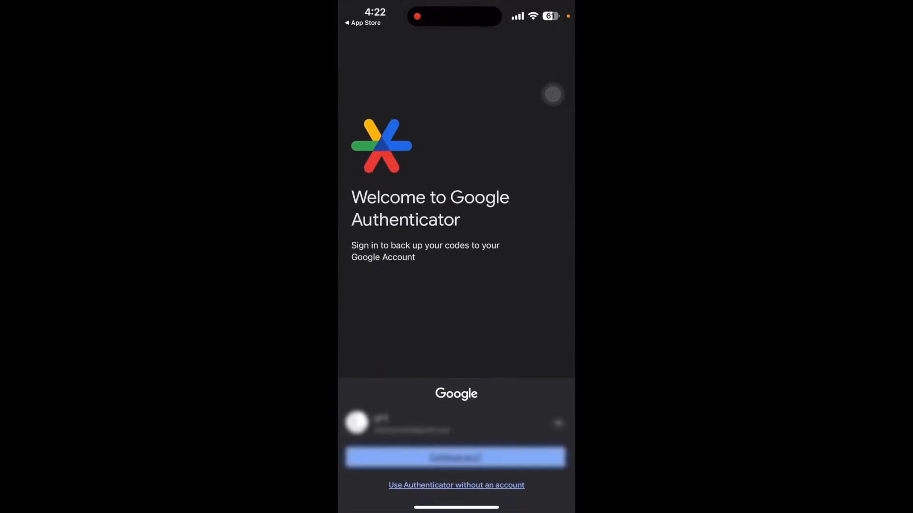
left_click(456, 485)
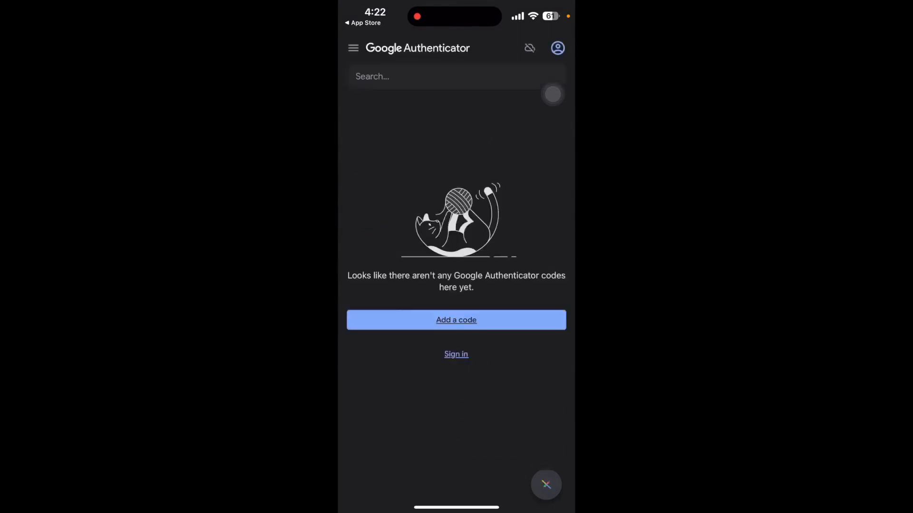
left_click(456, 319)
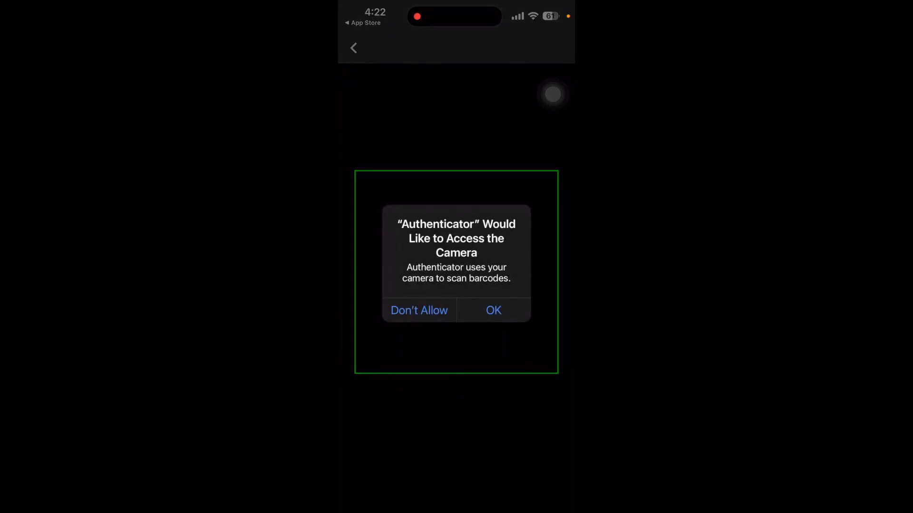
left_click(492, 311)
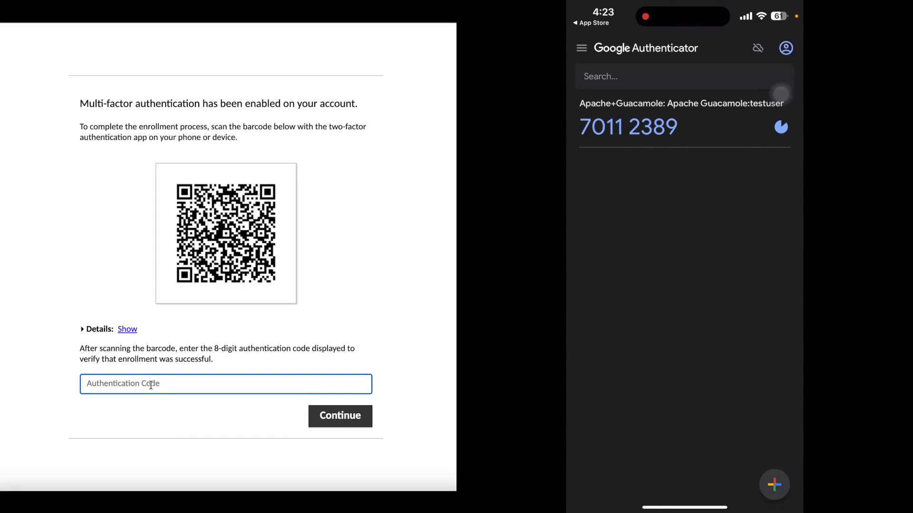
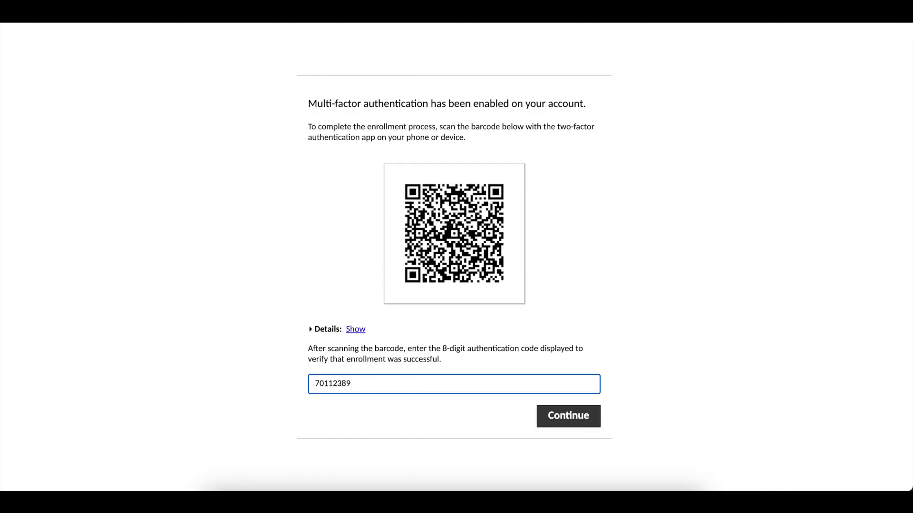
left_click(567, 415)
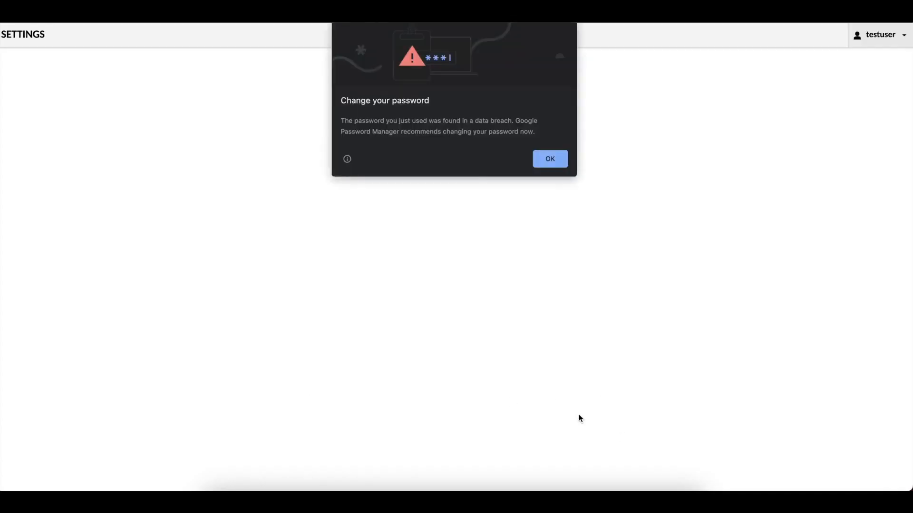
left_click(548, 159)
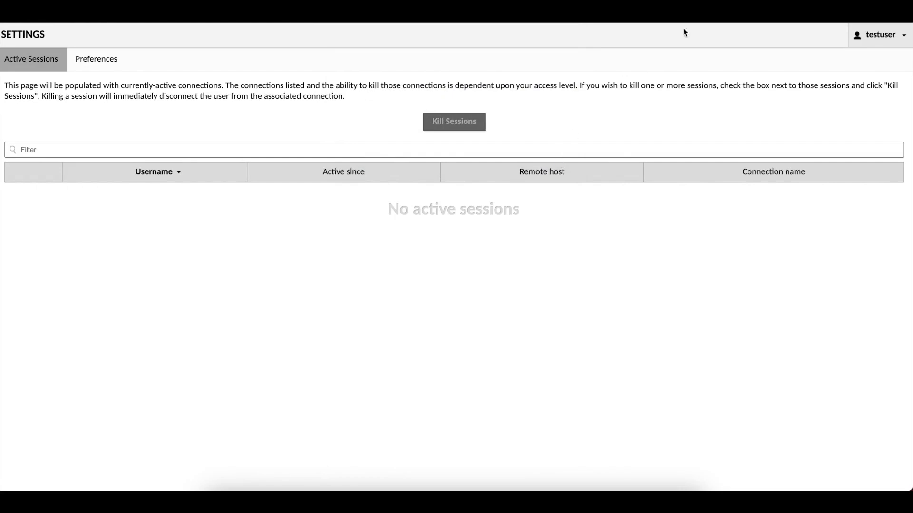
Step: Log testuser out of Guacamole and enter testuser credentials on the login page
left_click(881, 34)
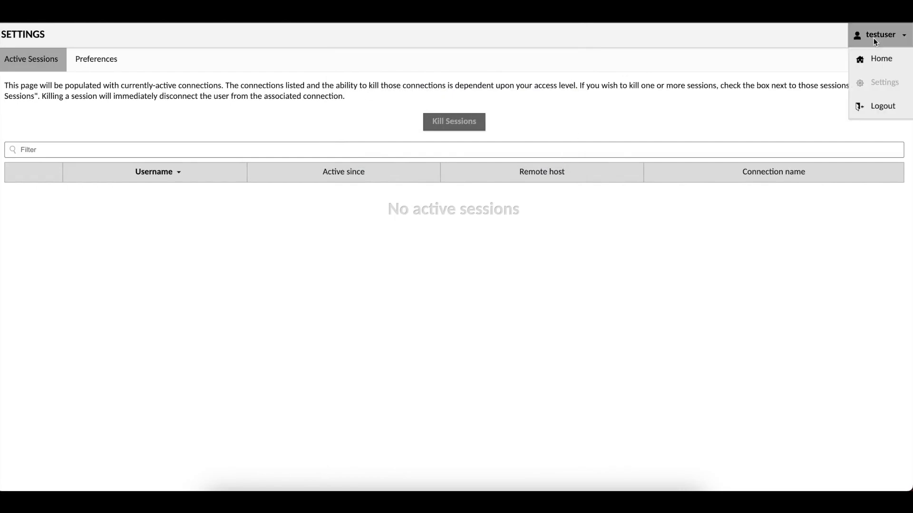
left_click(882, 106)
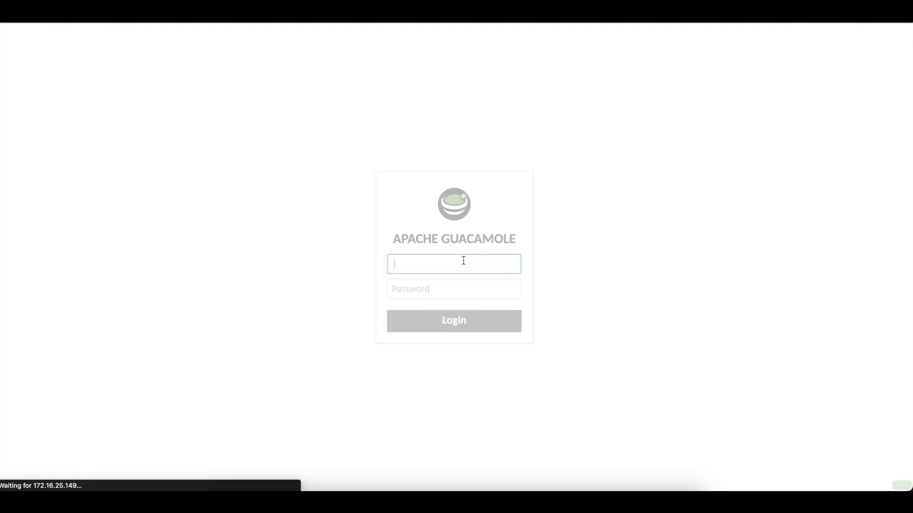
type("testuser")
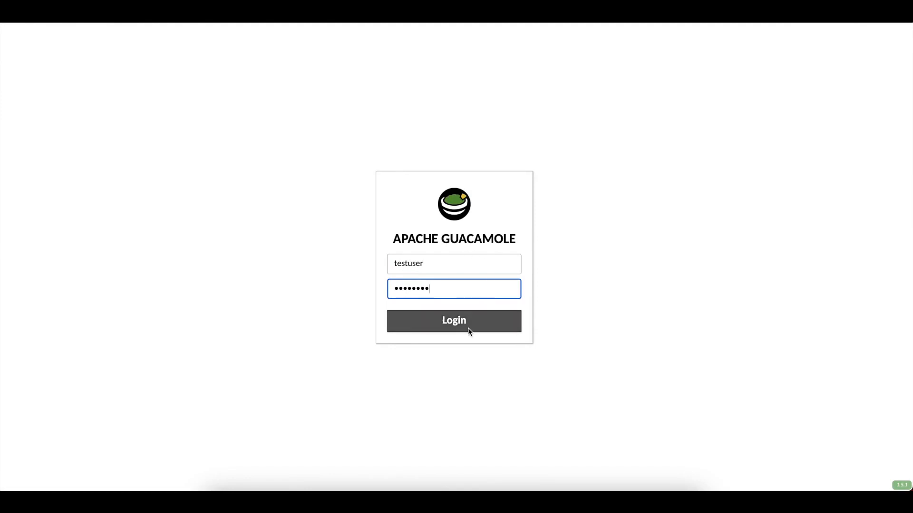
Step: Log in as testuser and submit the current authenticator code to reach the home page
left_click(454, 321)
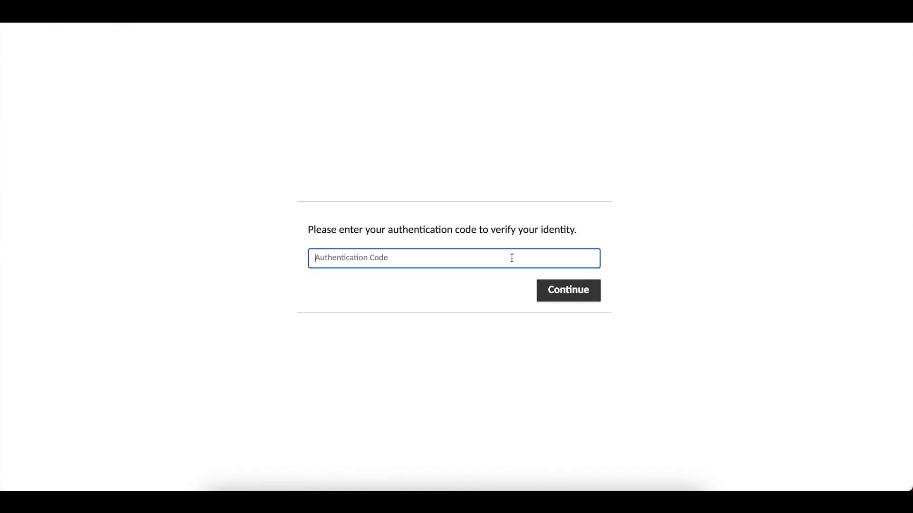
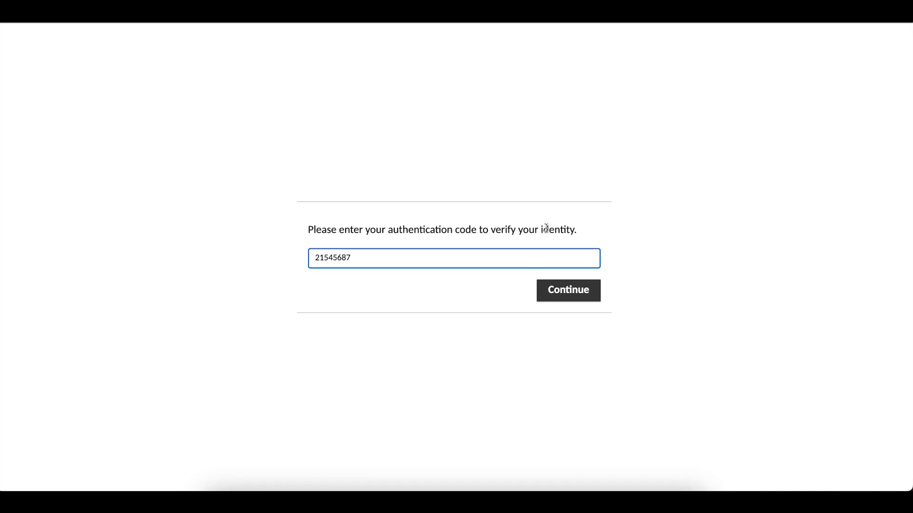
left_click(568, 291)
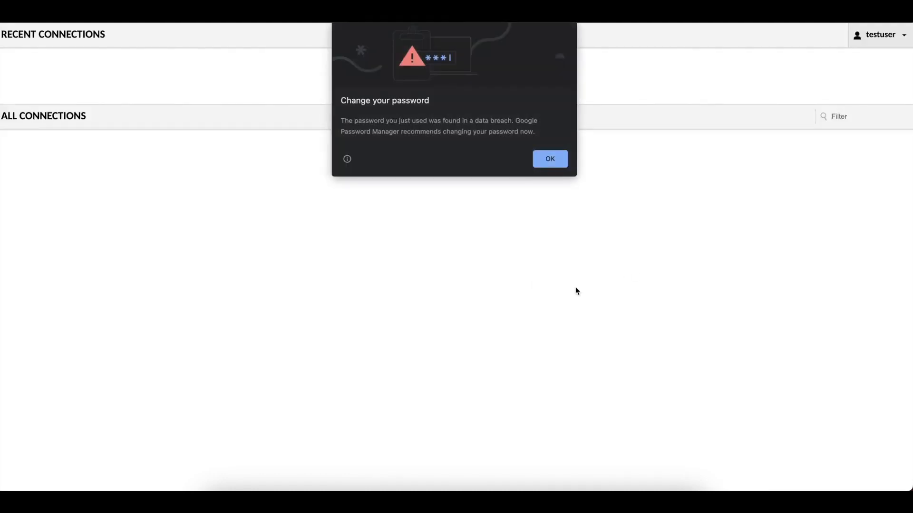
Step: Dismiss the 'Change your password' popup and open the testuser account menu
left_click(549, 158)
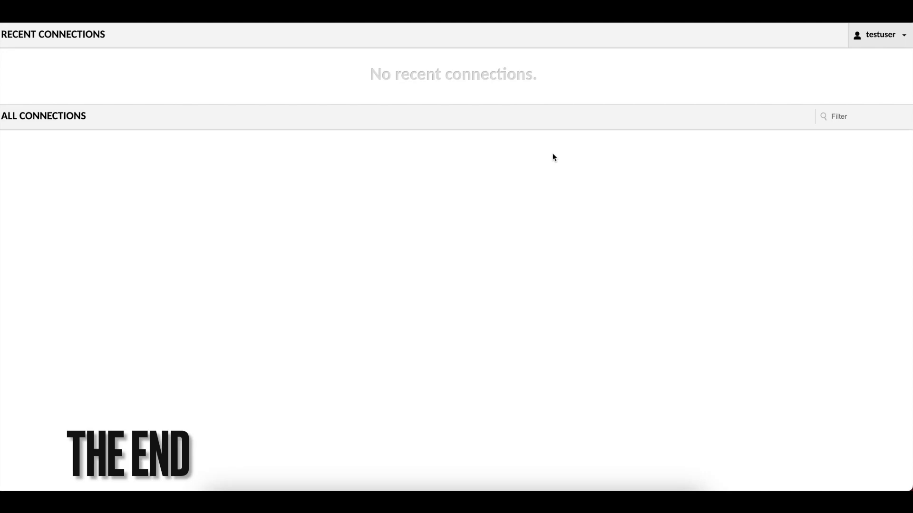
left_click(880, 34)
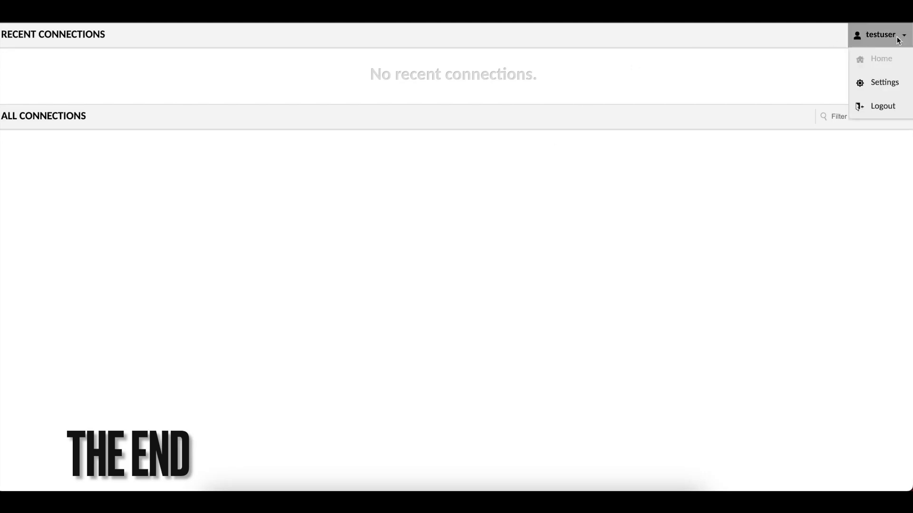